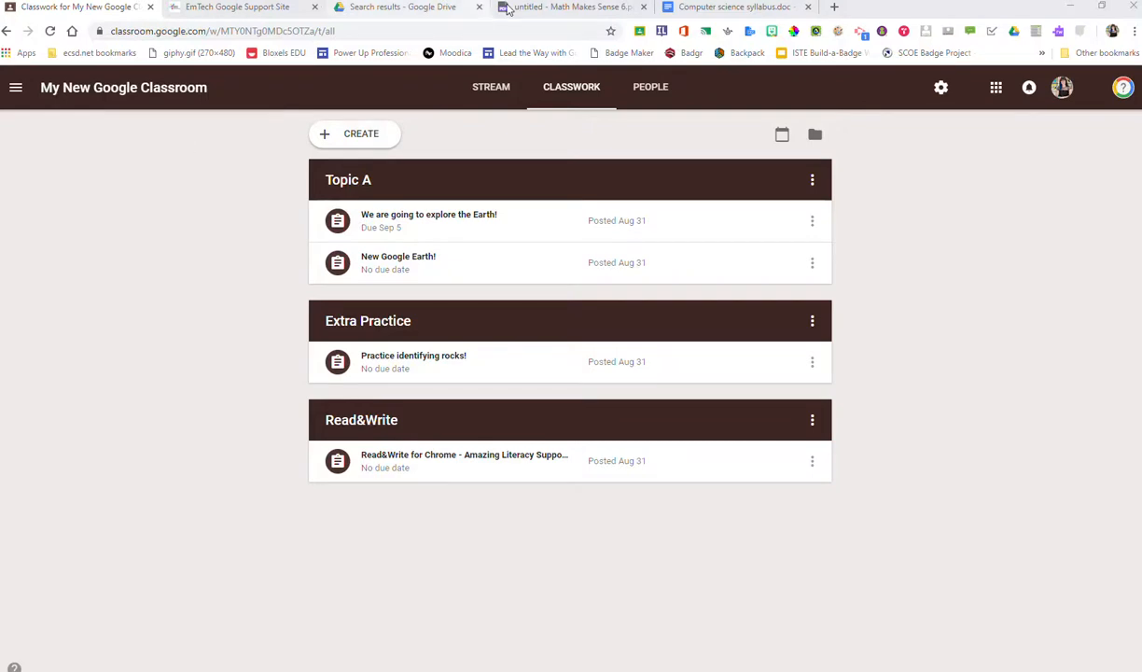
mouse_move(571, 93)
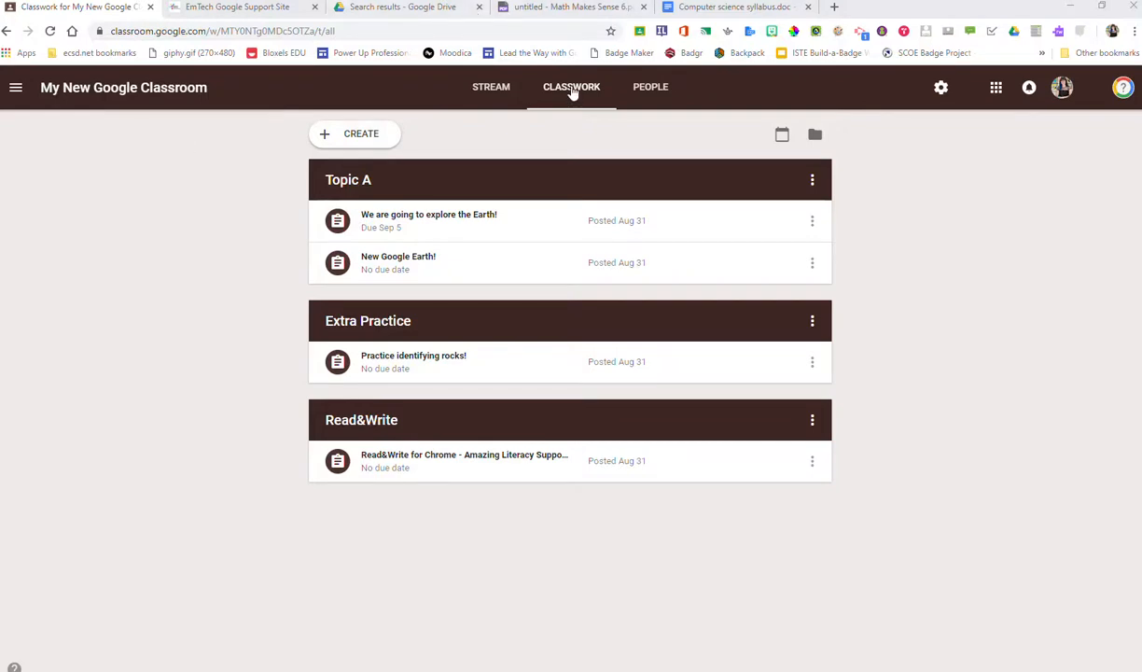
mouse_move(491, 87)
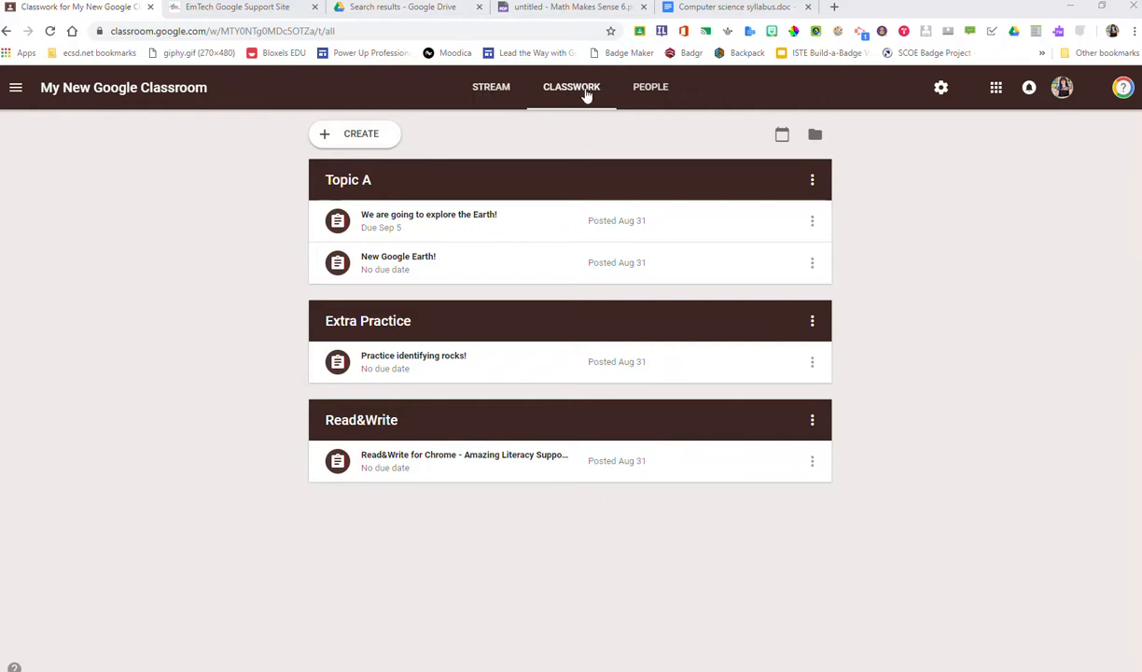
mouse_move(274, 144)
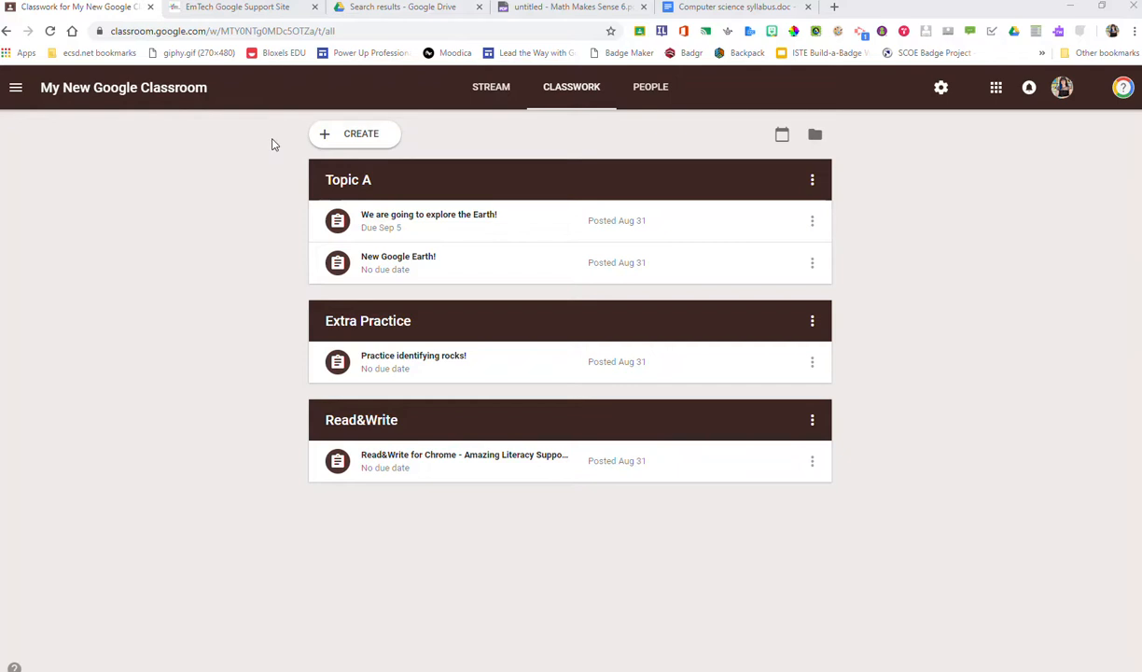
mouse_move(438, 152)
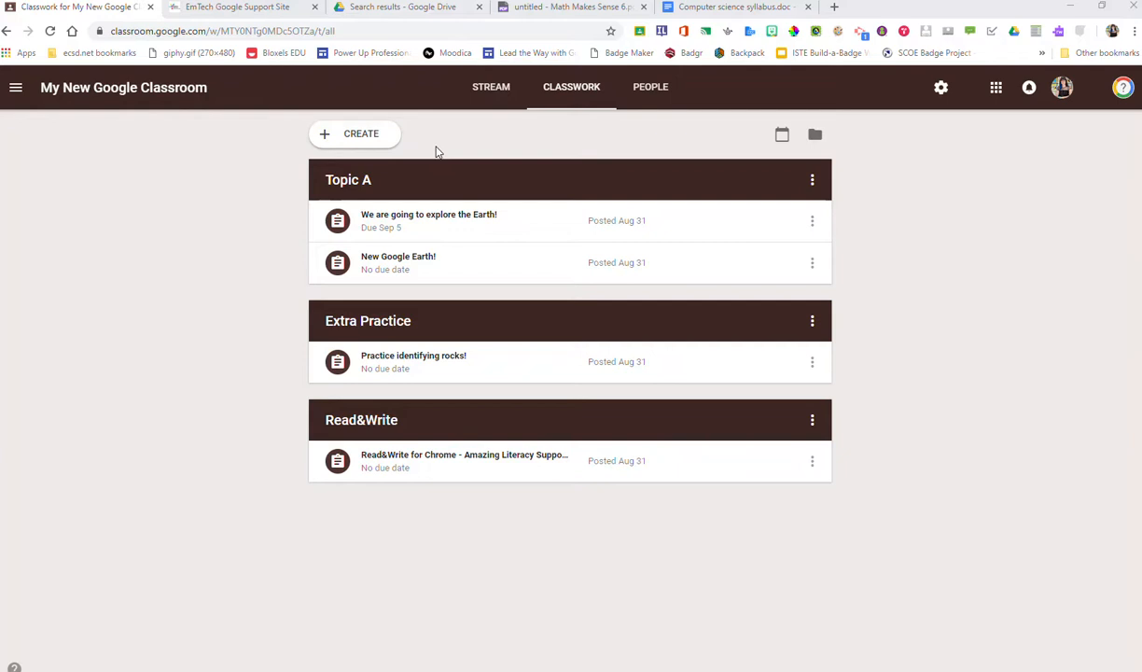
Start a new Material post, checking it targets My New Google Classroom and All students.
left_click(354, 134)
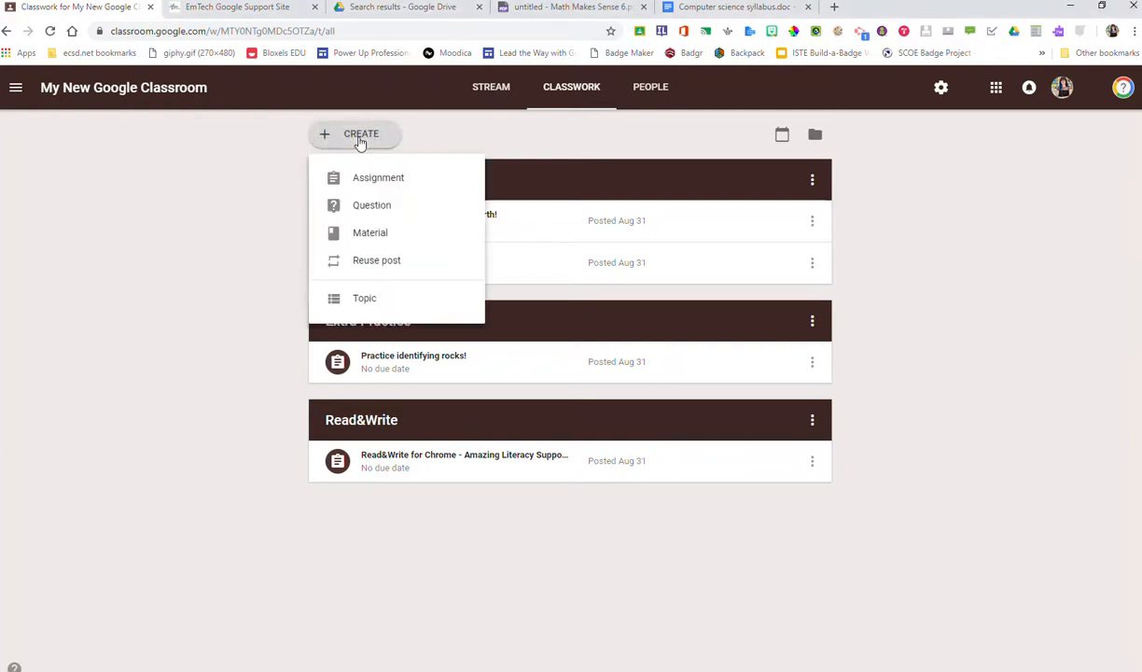
mouse_move(370, 233)
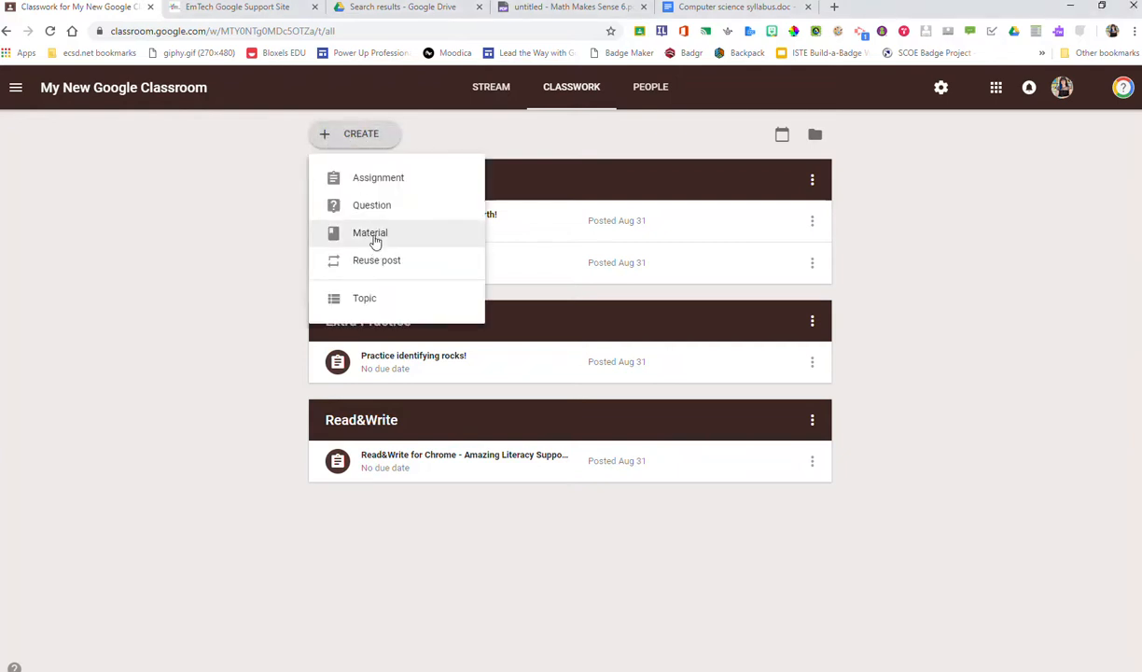
left_click(370, 232)
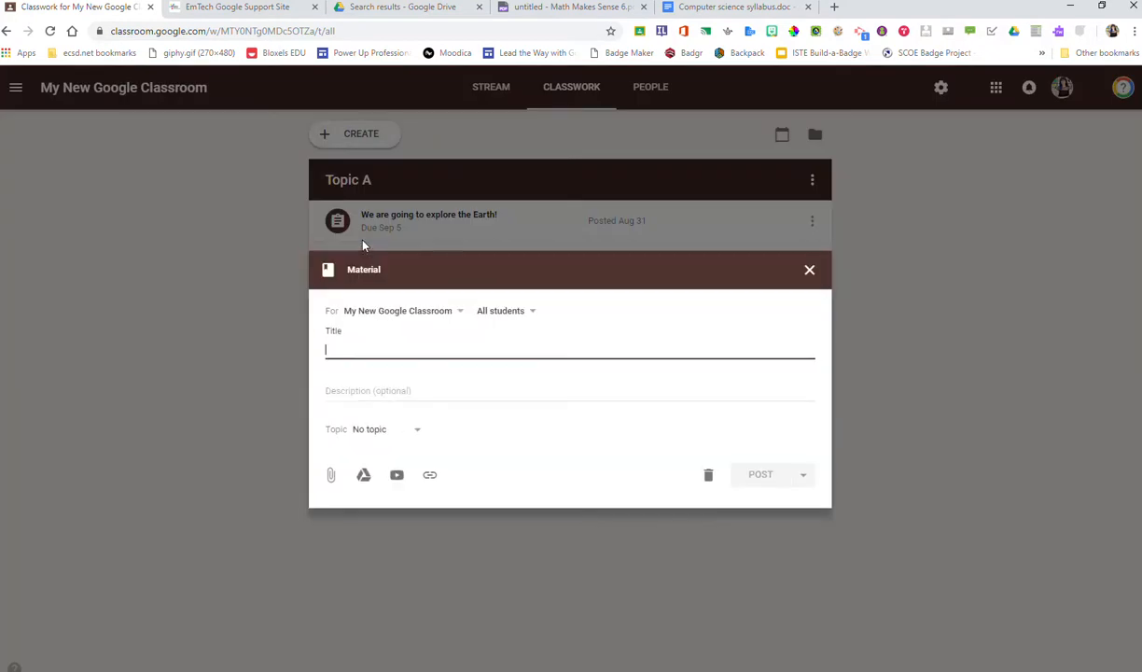
mouse_move(438, 315)
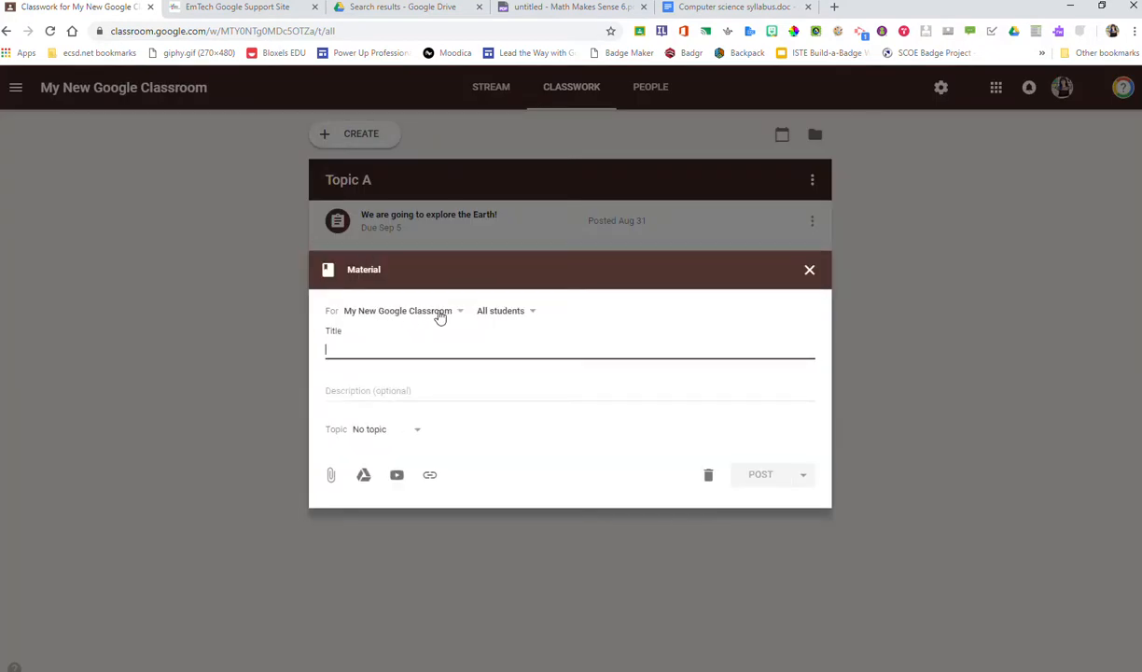
left_click(401, 310)
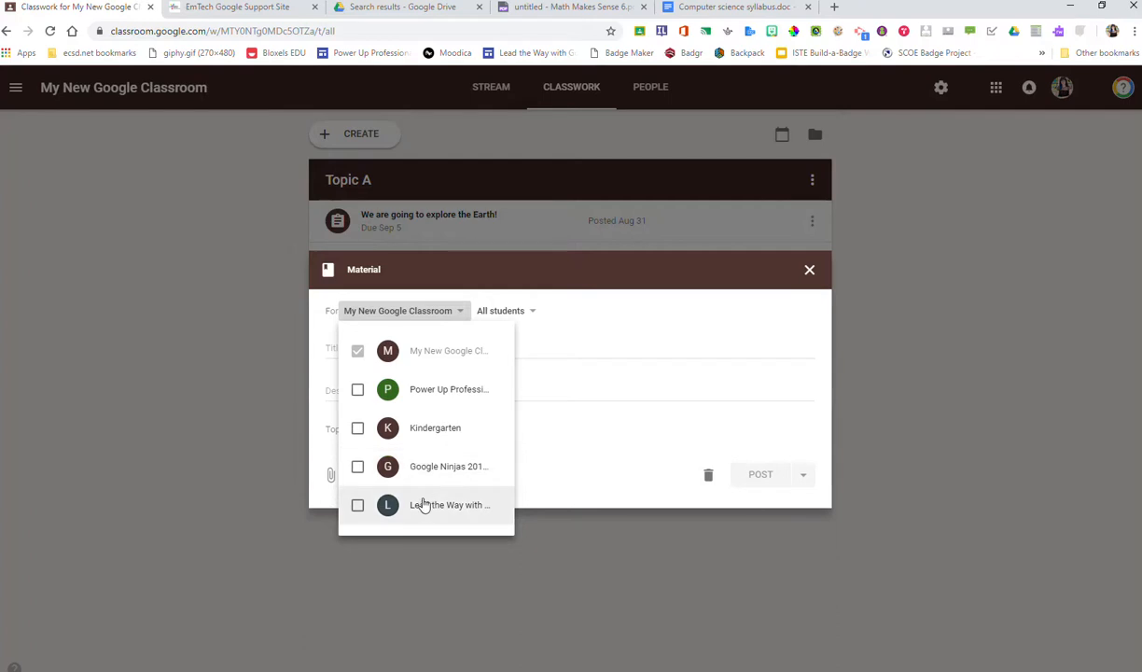
mouse_move(576, 305)
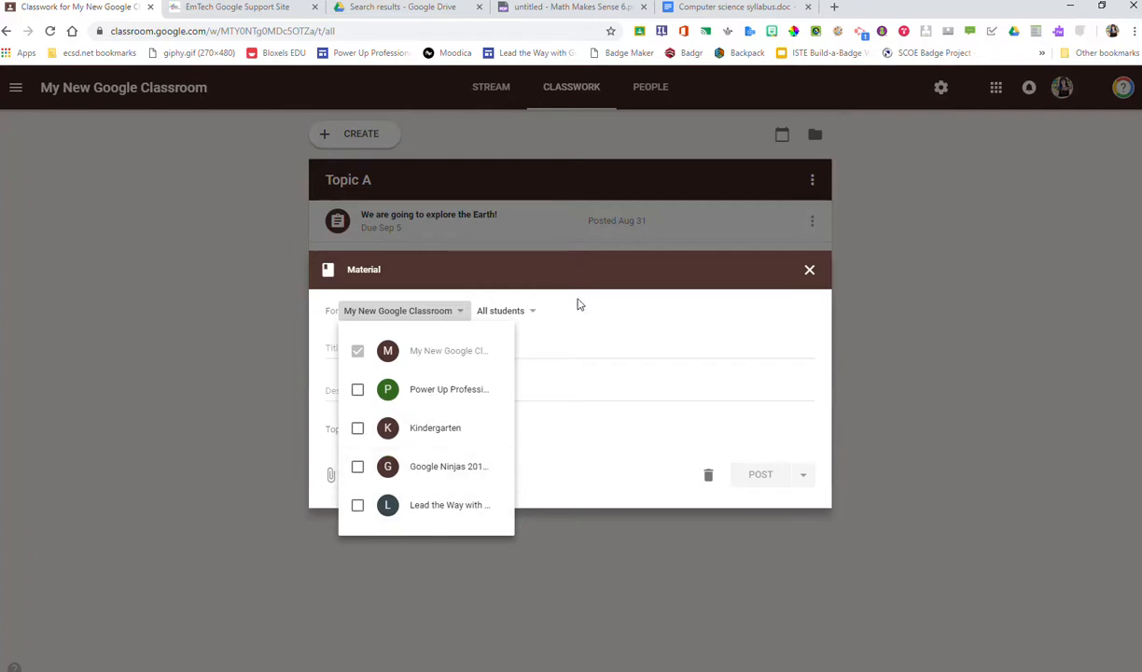
left_click(505, 310)
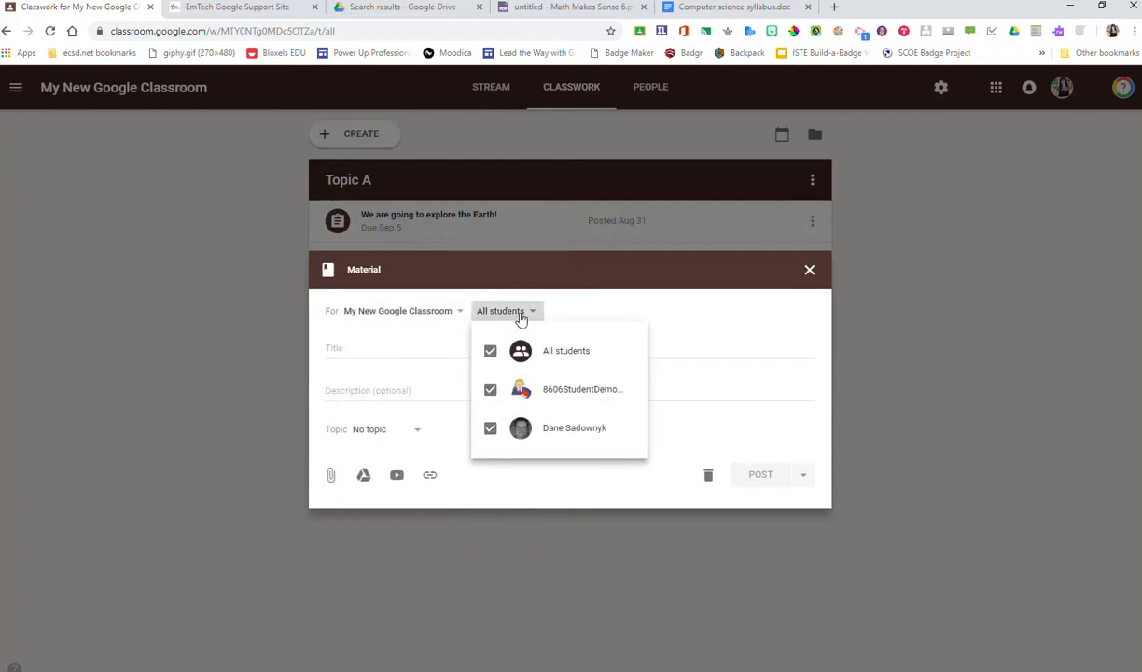
left_click(589, 298)
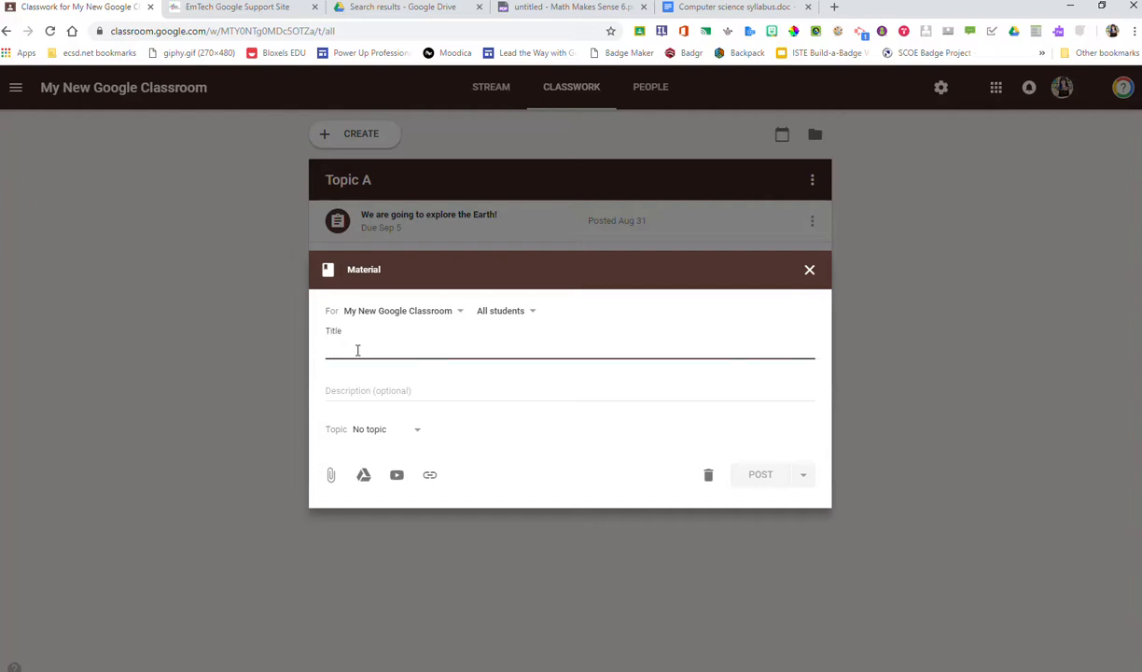
Enter 'Our class Site' as the material's title.
type("Our class")
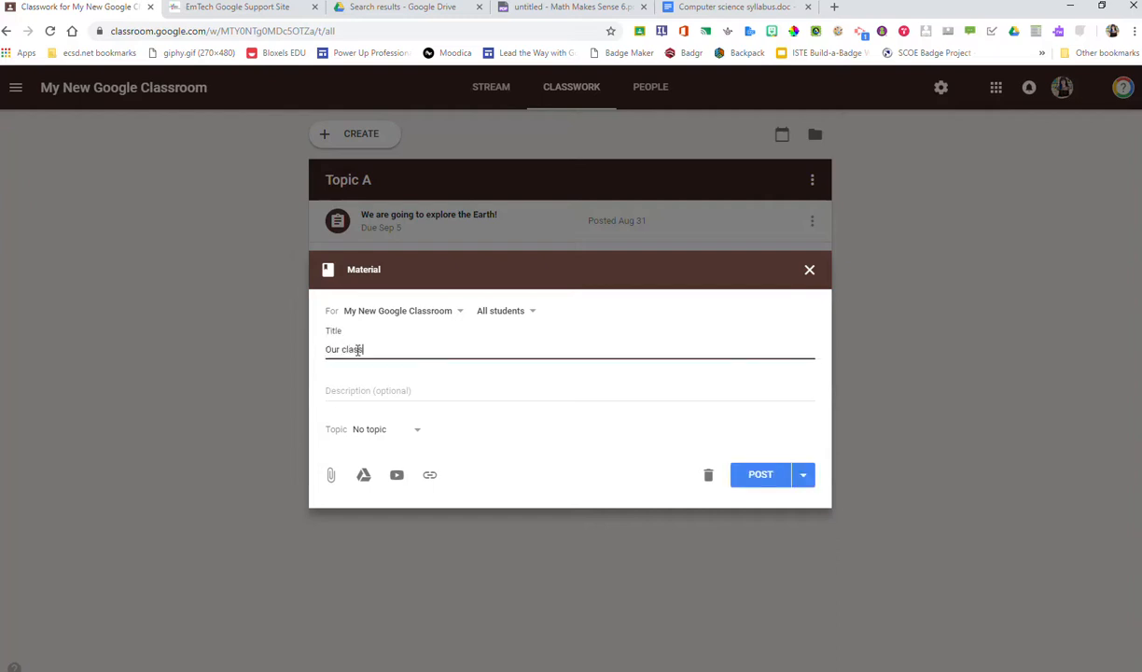
type("Site")
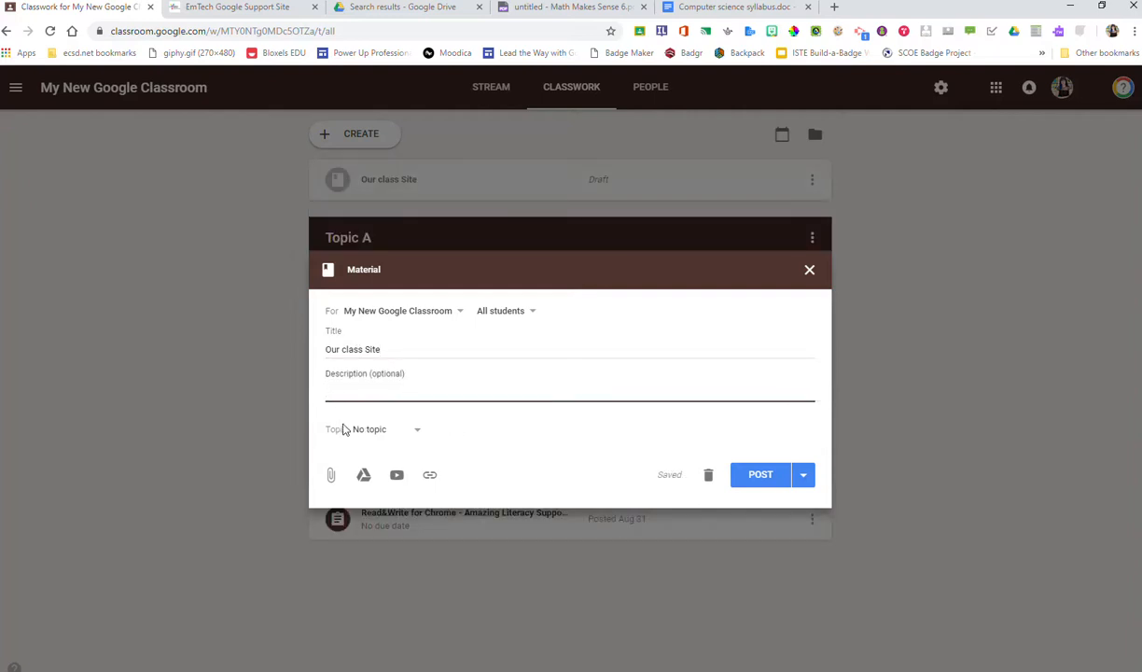
mouse_move(414, 434)
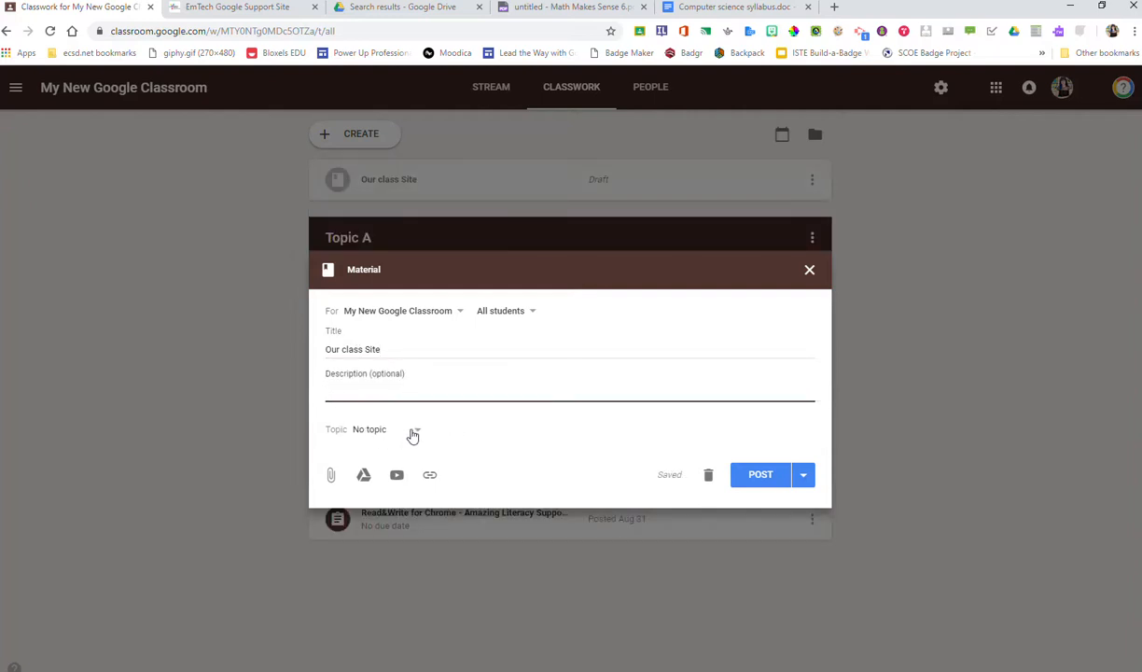
Create a new topic 'Class Materials' for the material.
left_click(385, 429)
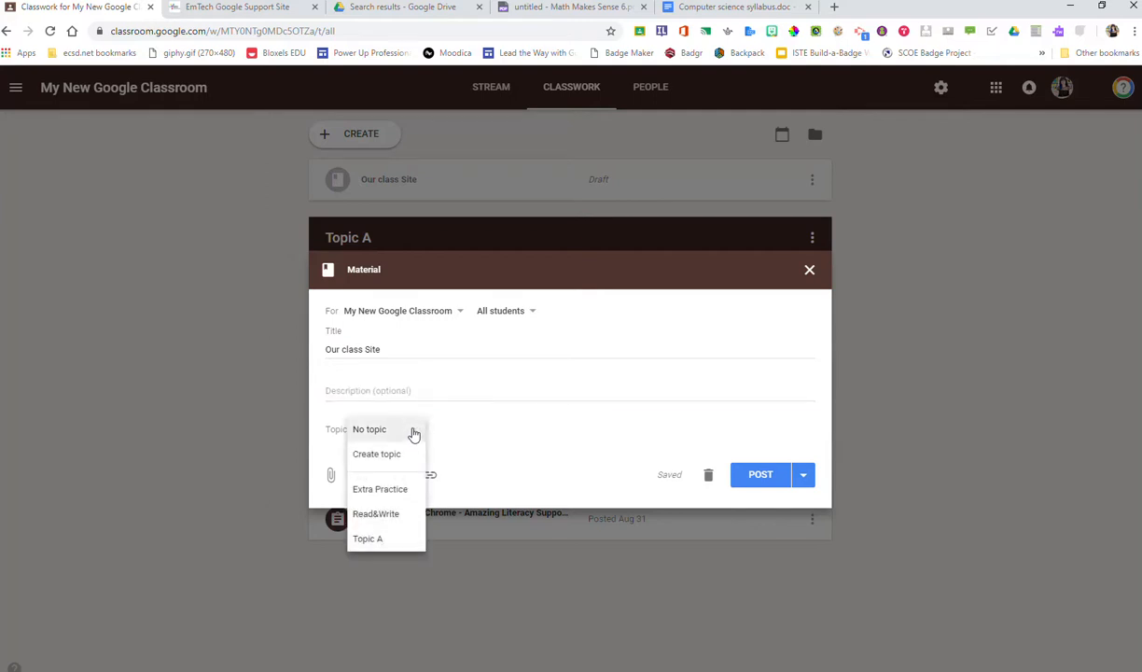
mouse_move(401, 457)
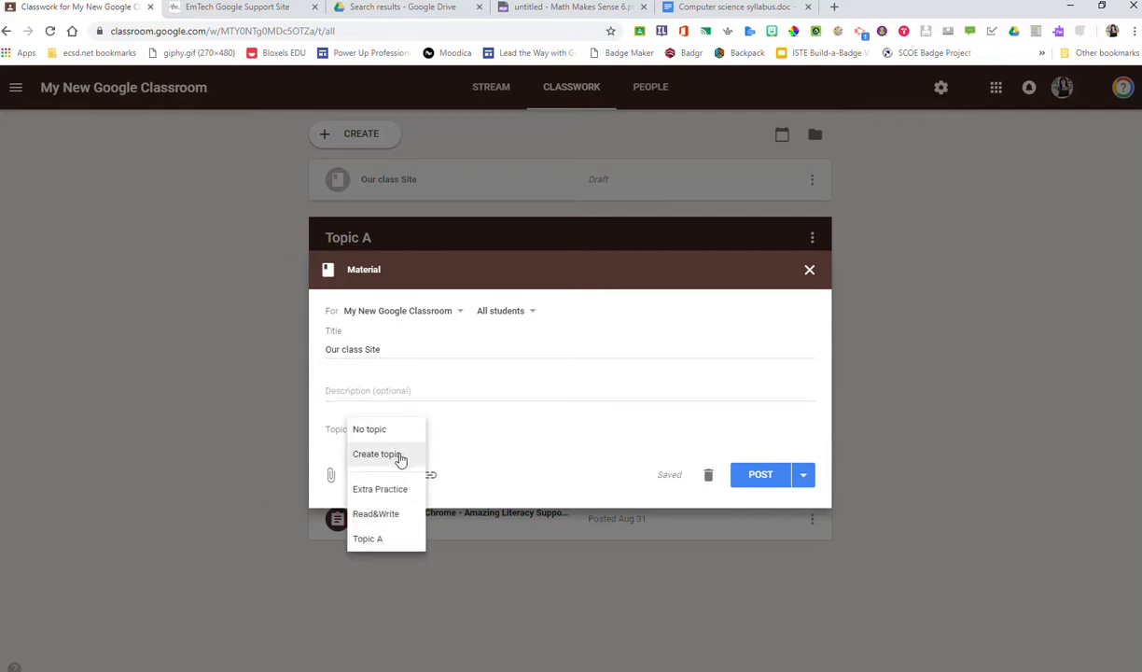
left_click(376, 453)
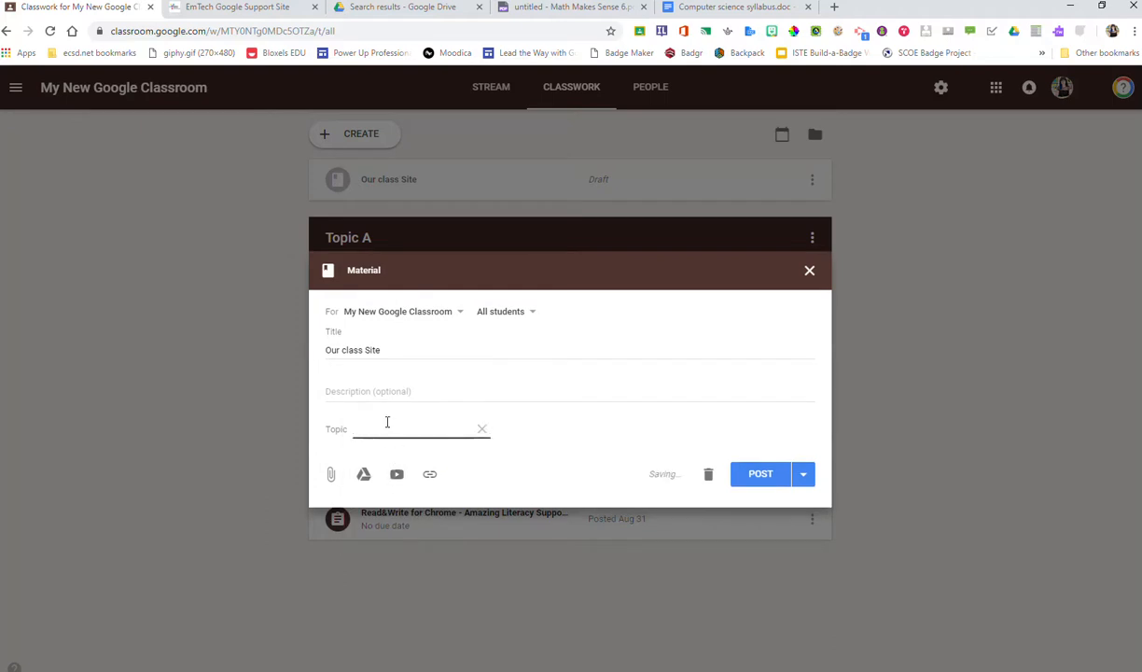
type("Class")
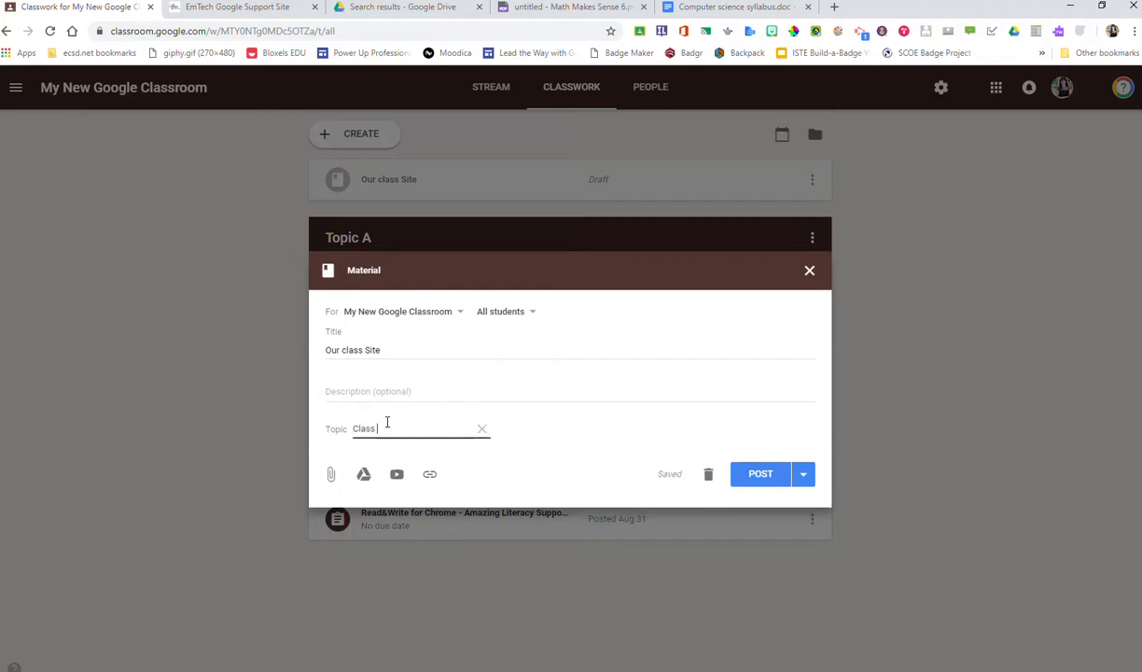
type("Materials")
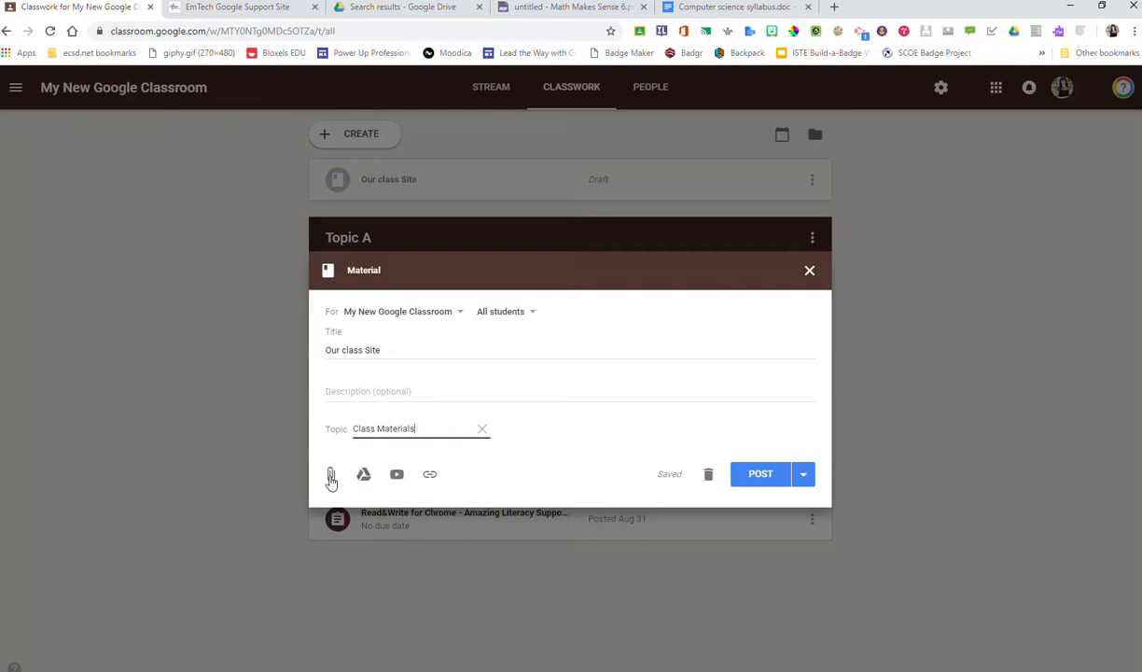
mouse_move(363, 478)
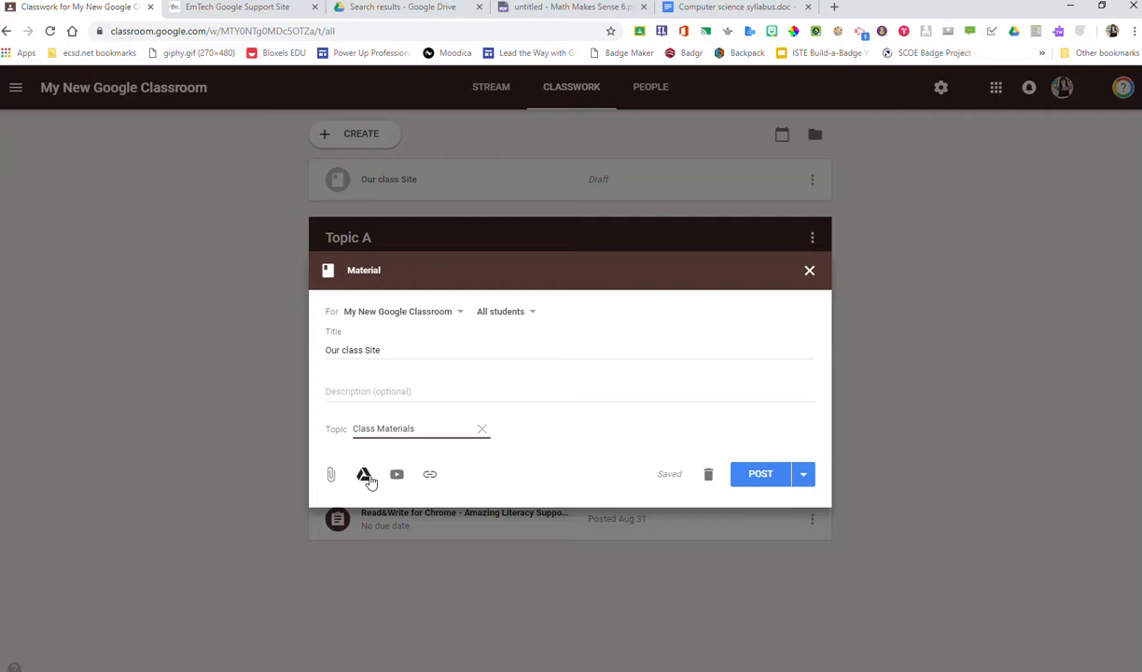
mouse_move(364, 478)
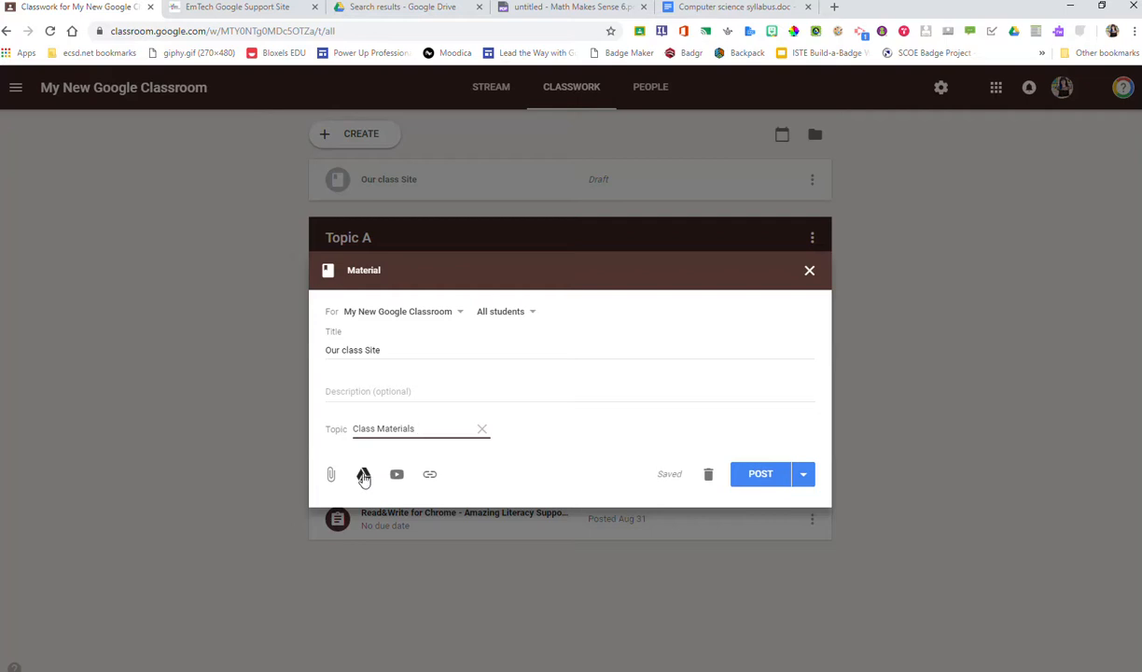
mouse_move(430, 475)
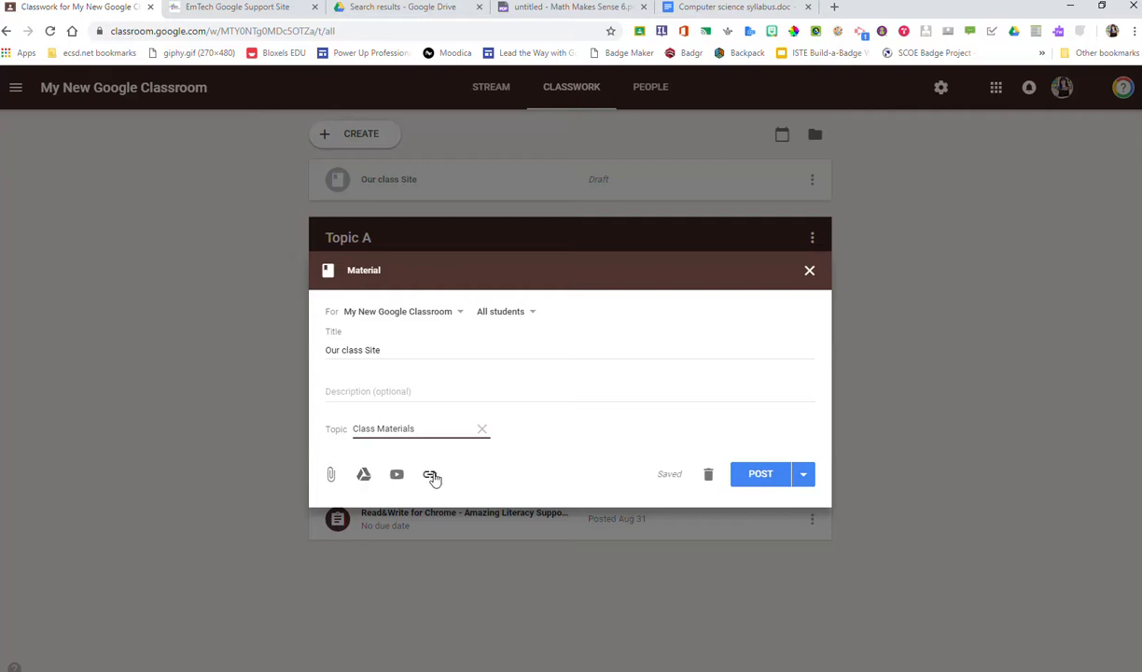
mouse_move(364, 479)
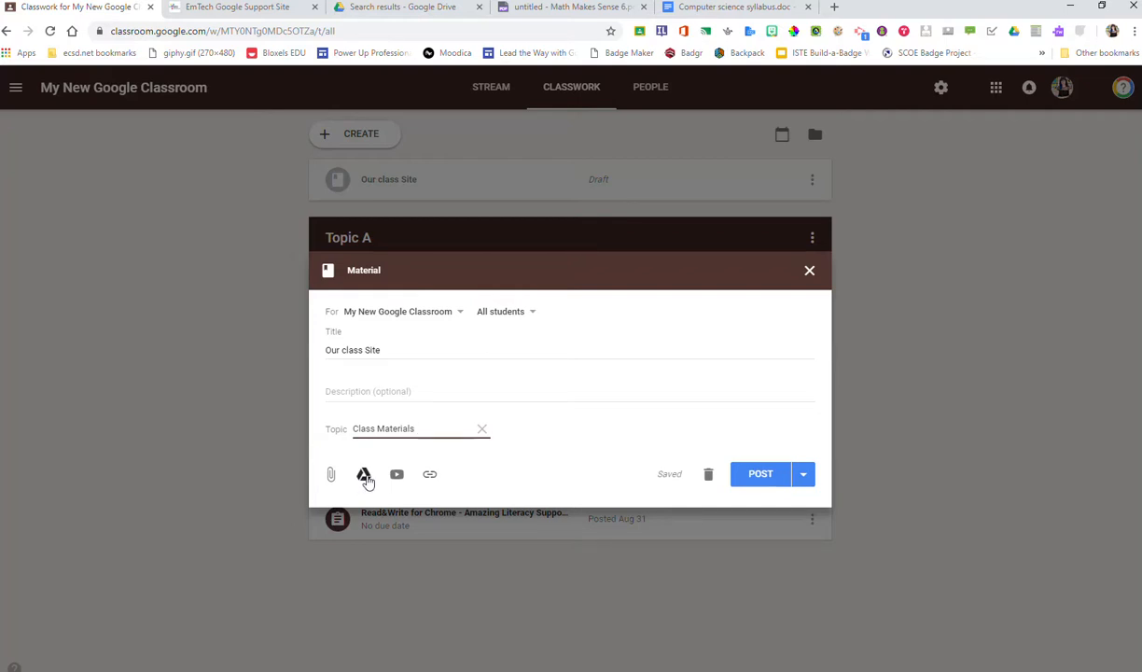
Attach the Computer science syllabus.doc file from Google Drive.
left_click(364, 474)
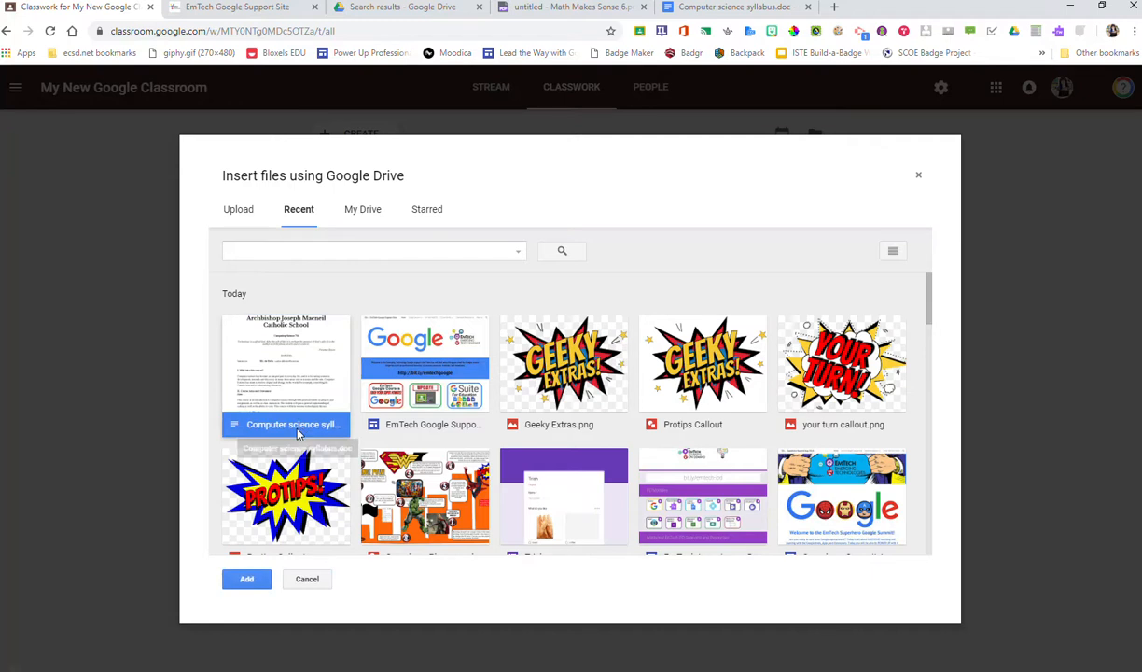
left_click(246, 579)
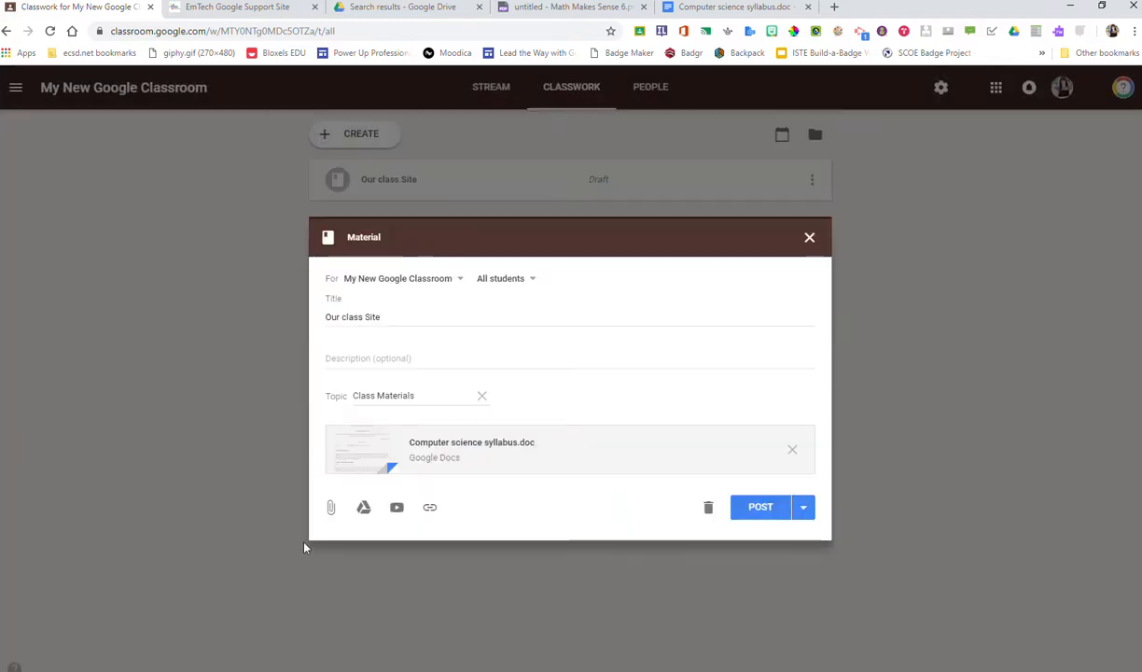
left_click(430, 507)
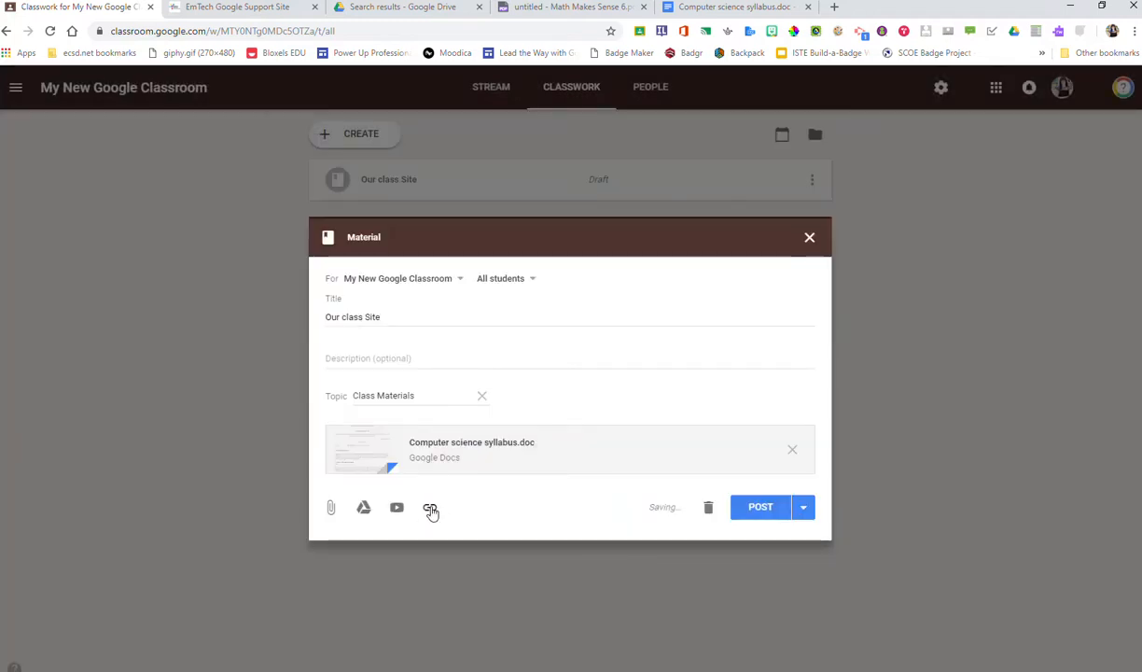
Copy the EmTech Google Support Site address and return to the Classroom draft.
left_click(238, 7)
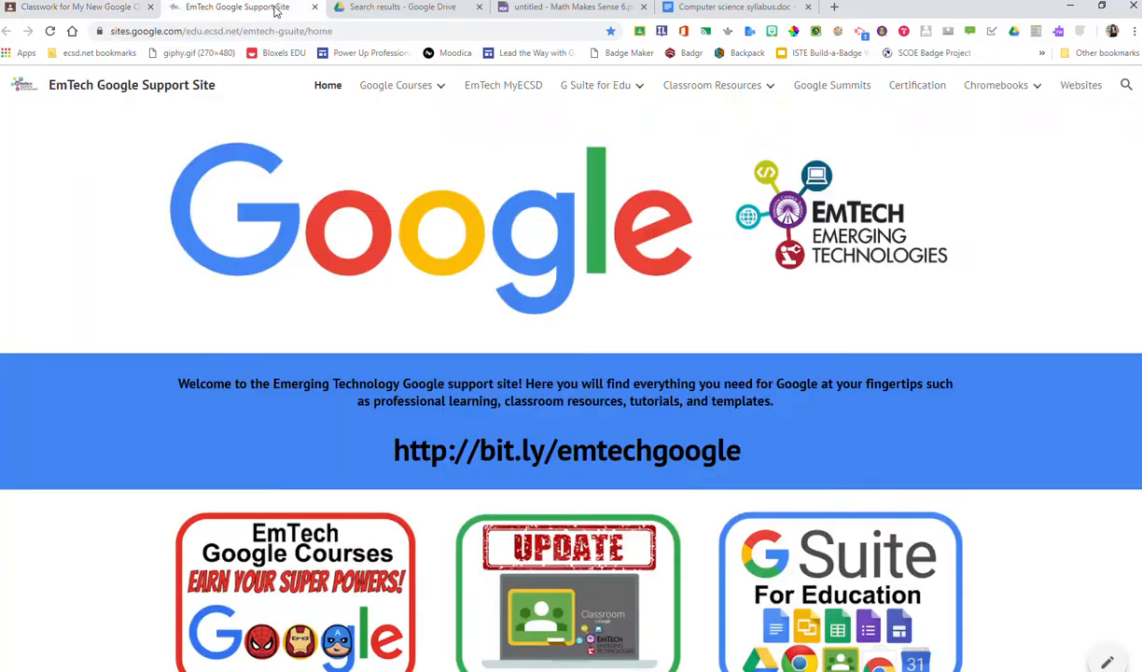
left_click(221, 31)
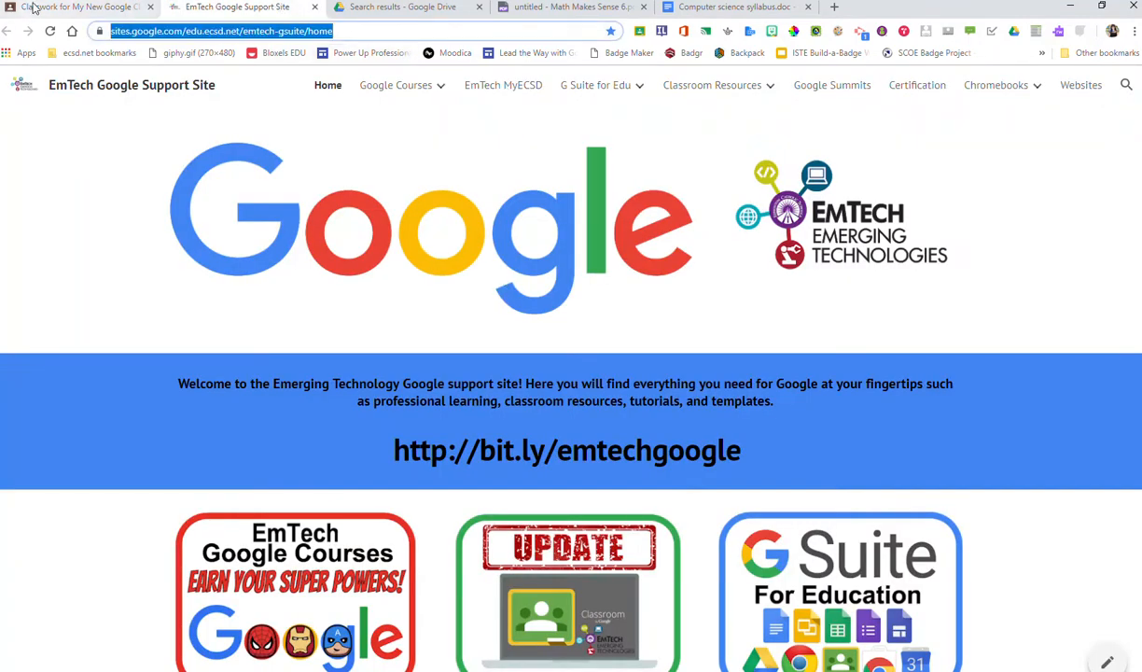
left_click(80, 7)
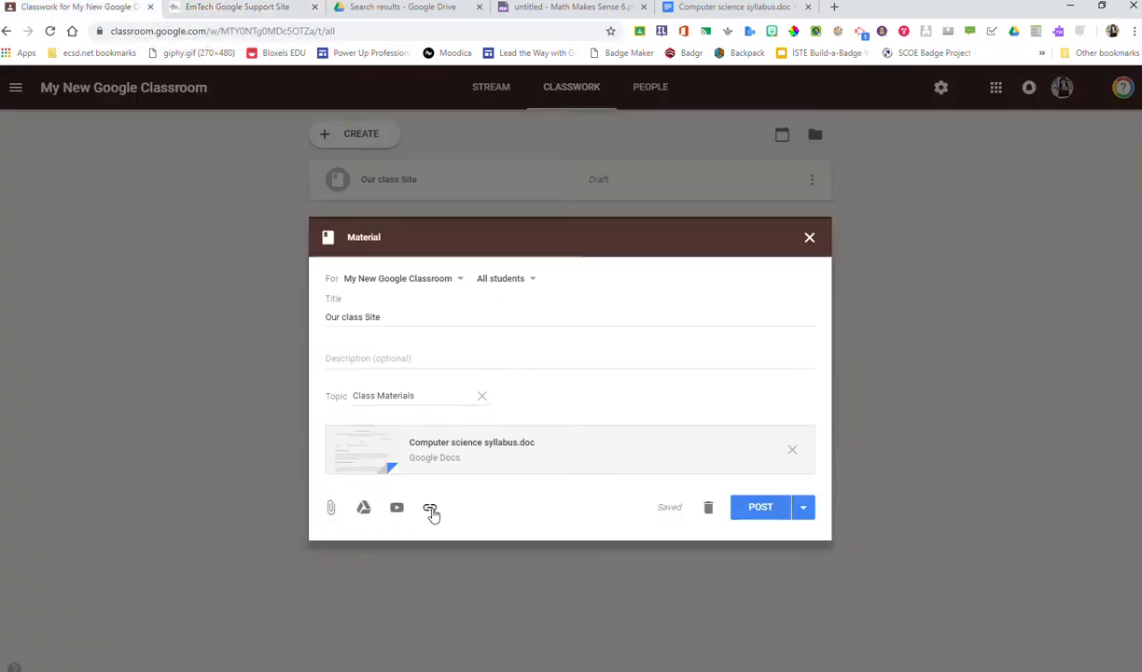
Add the support site link and extend the title to 'Our class Site and syllabus'.
left_click(430, 506)
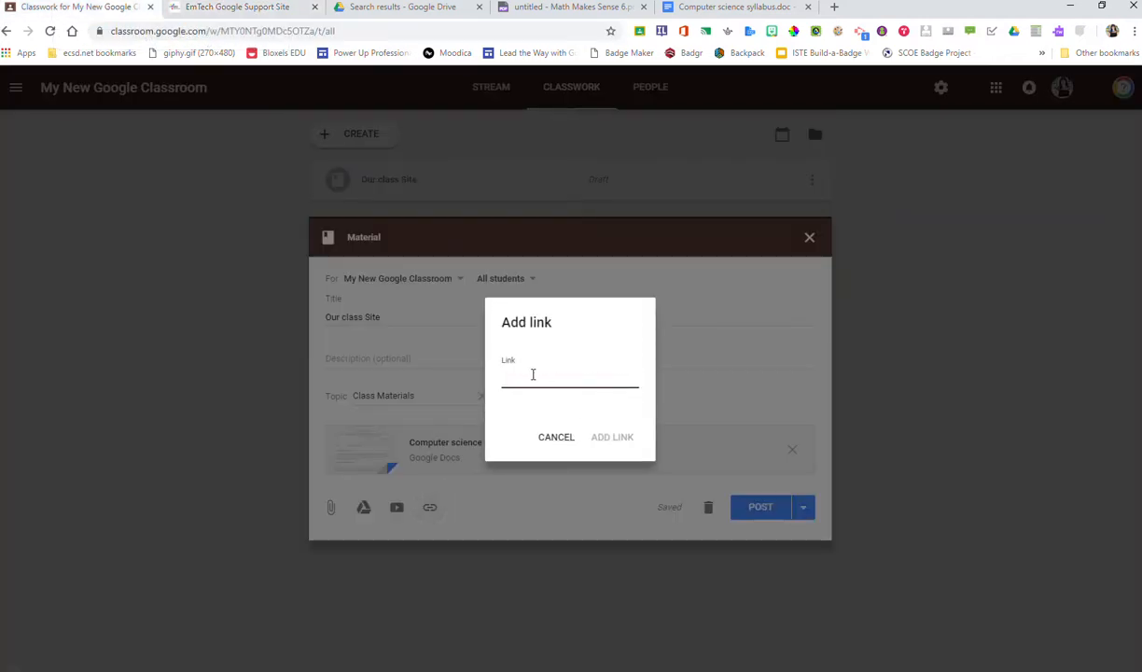
left_click(612, 436)
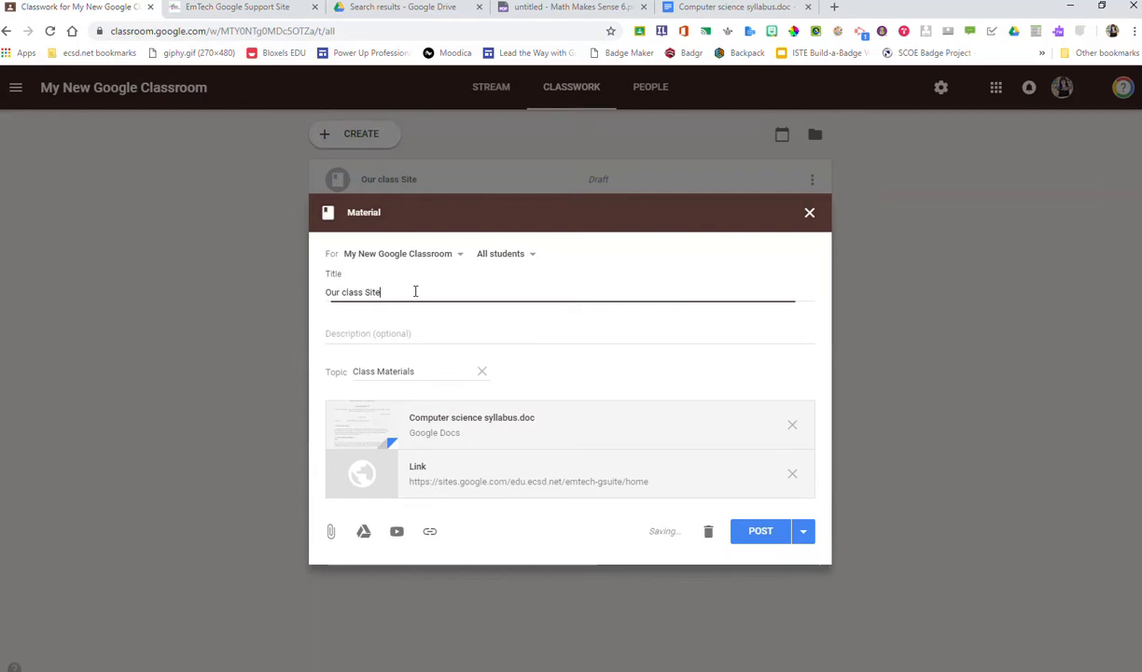
type("and")
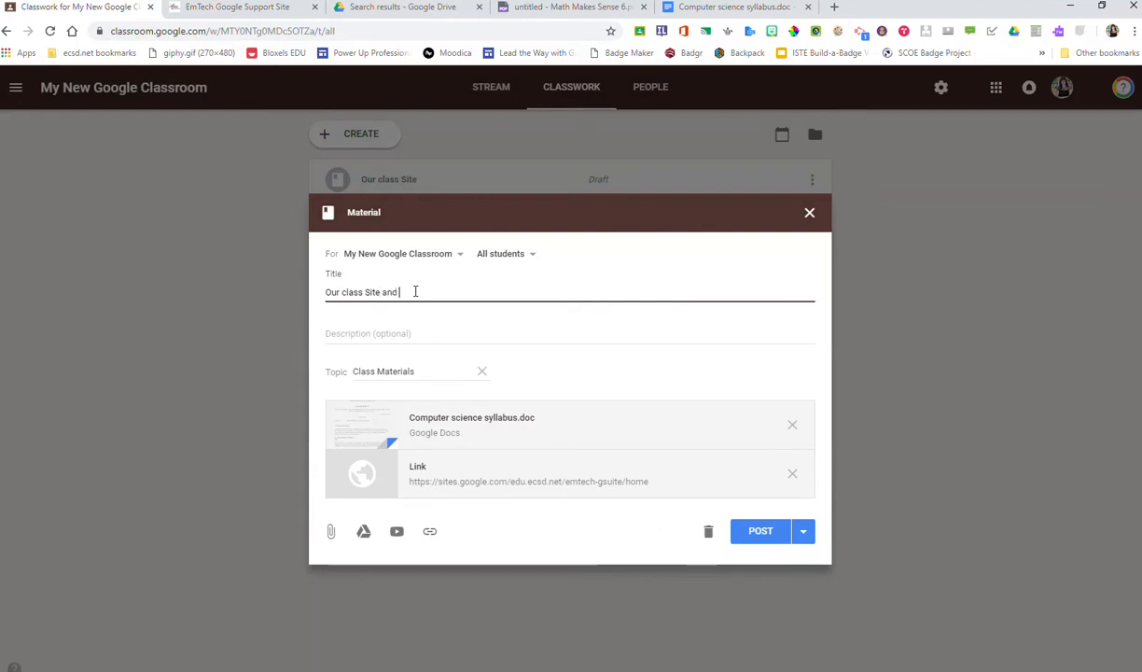
type("sylla")
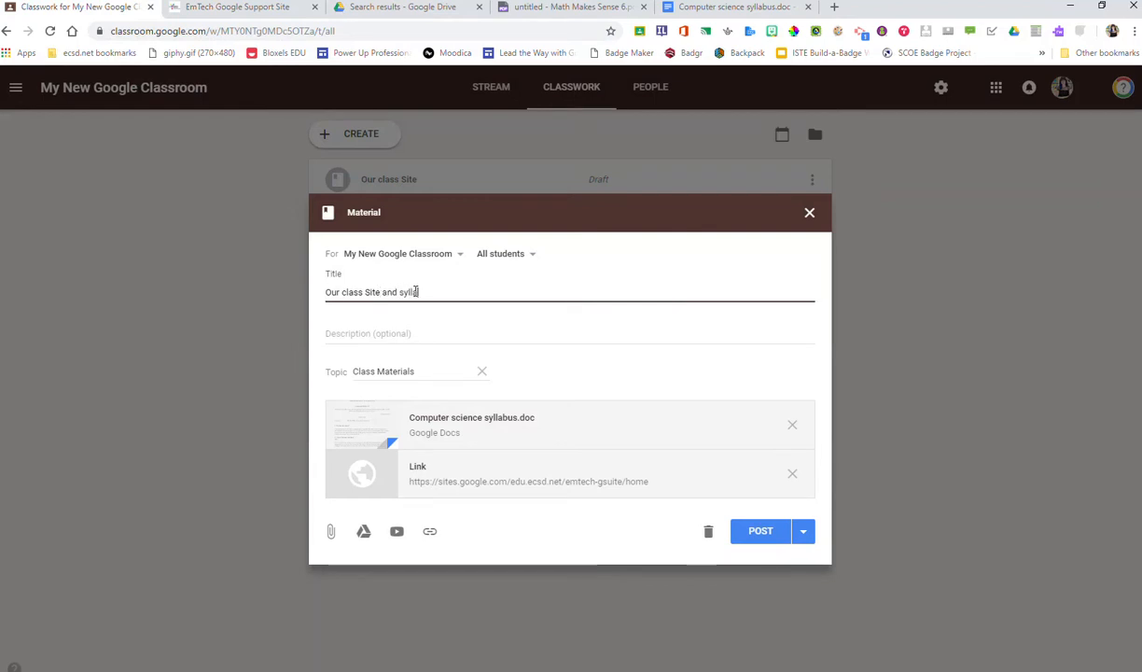
type("abus")
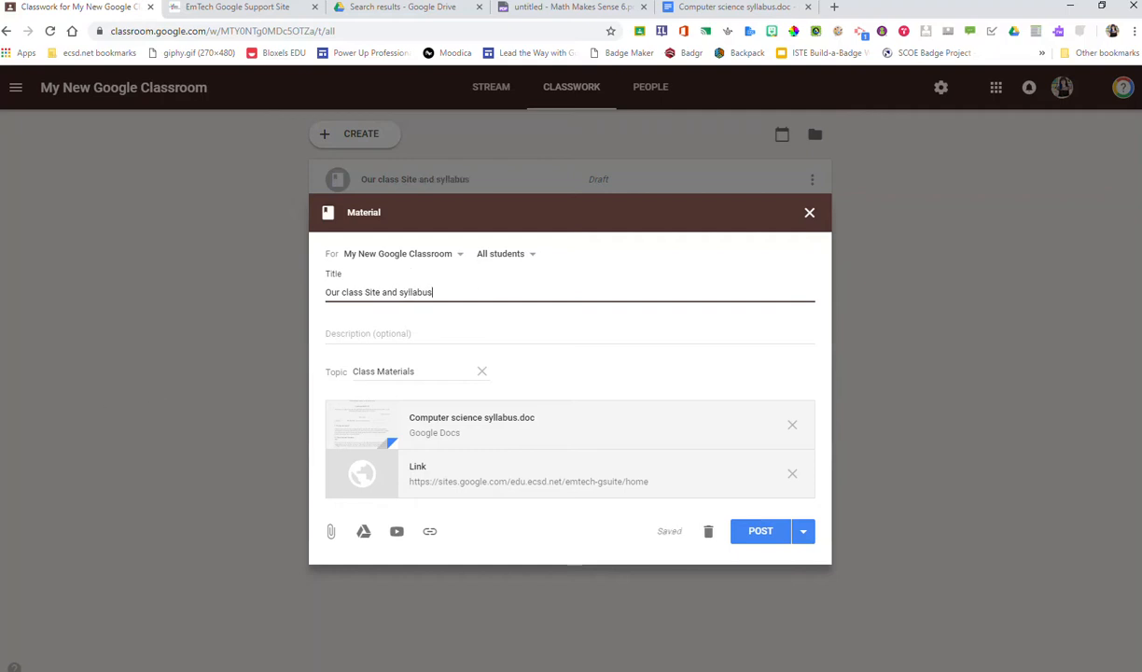
Check the posting options, then post 'Our class Site and syllabus' to the class.
left_click(803, 530)
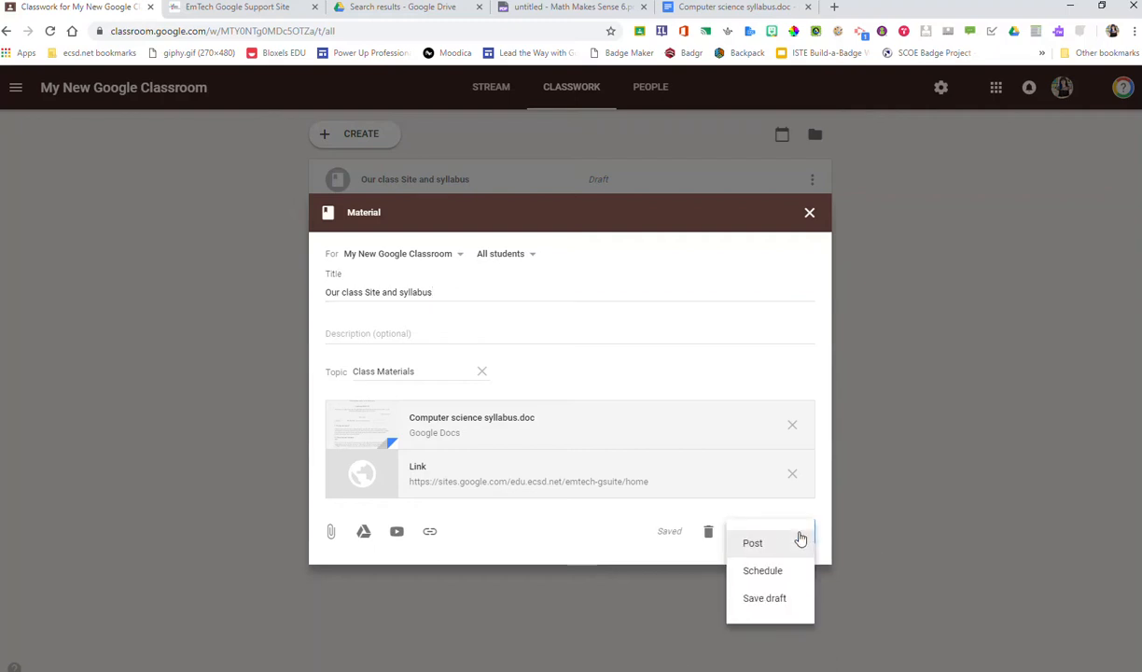
mouse_move(636, 542)
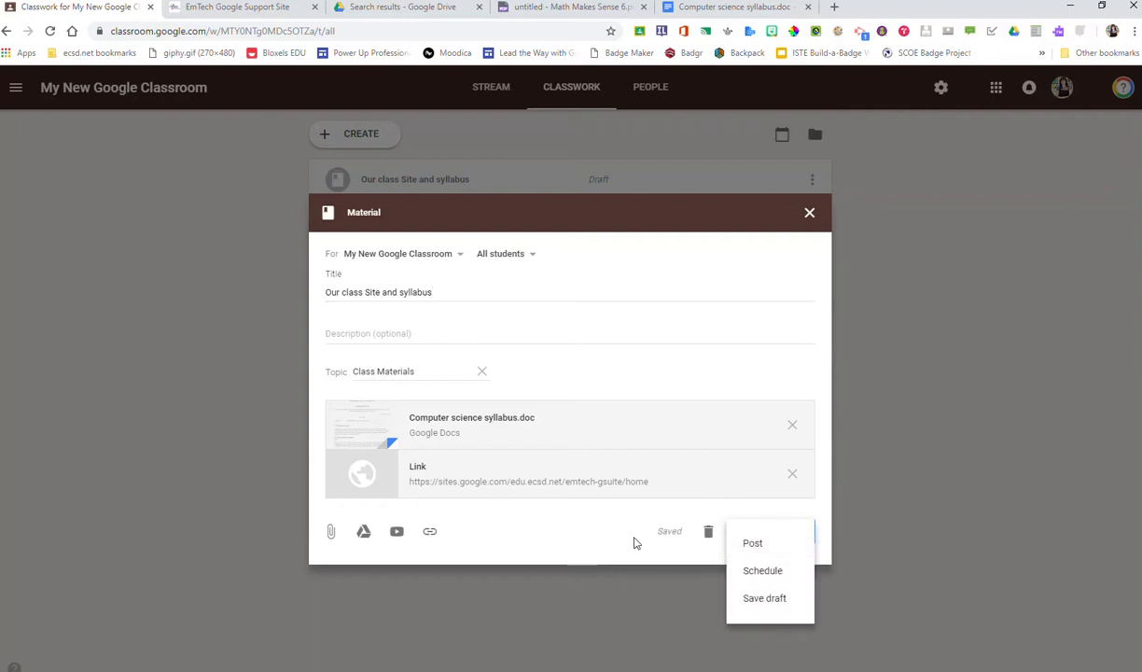
left_click(752, 542)
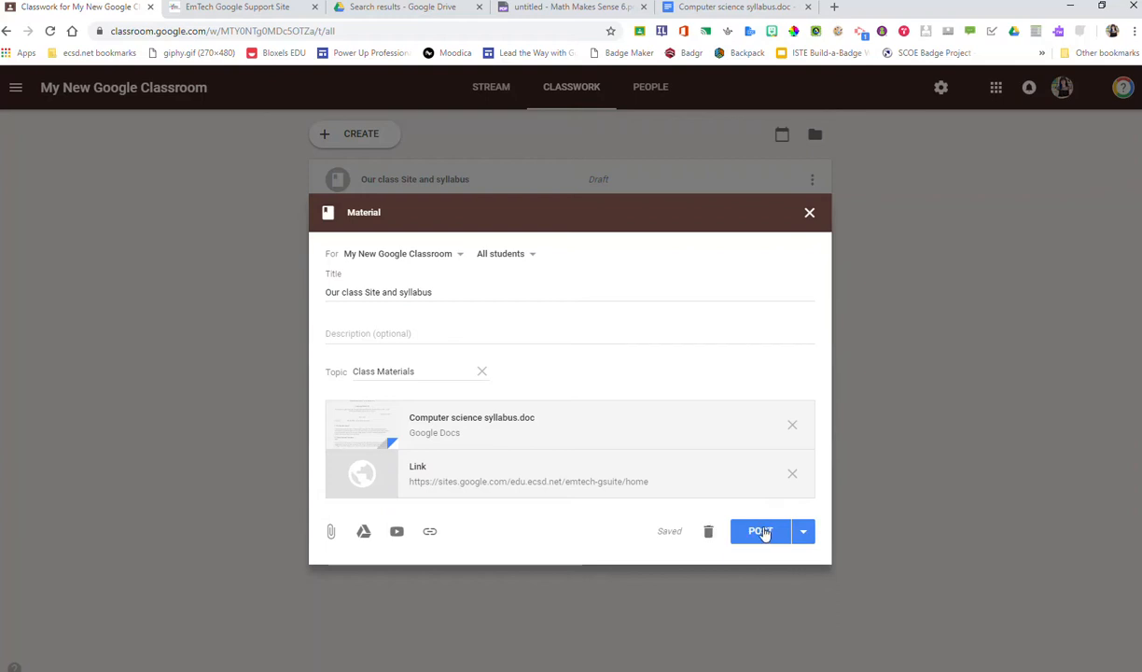
left_click(759, 531)
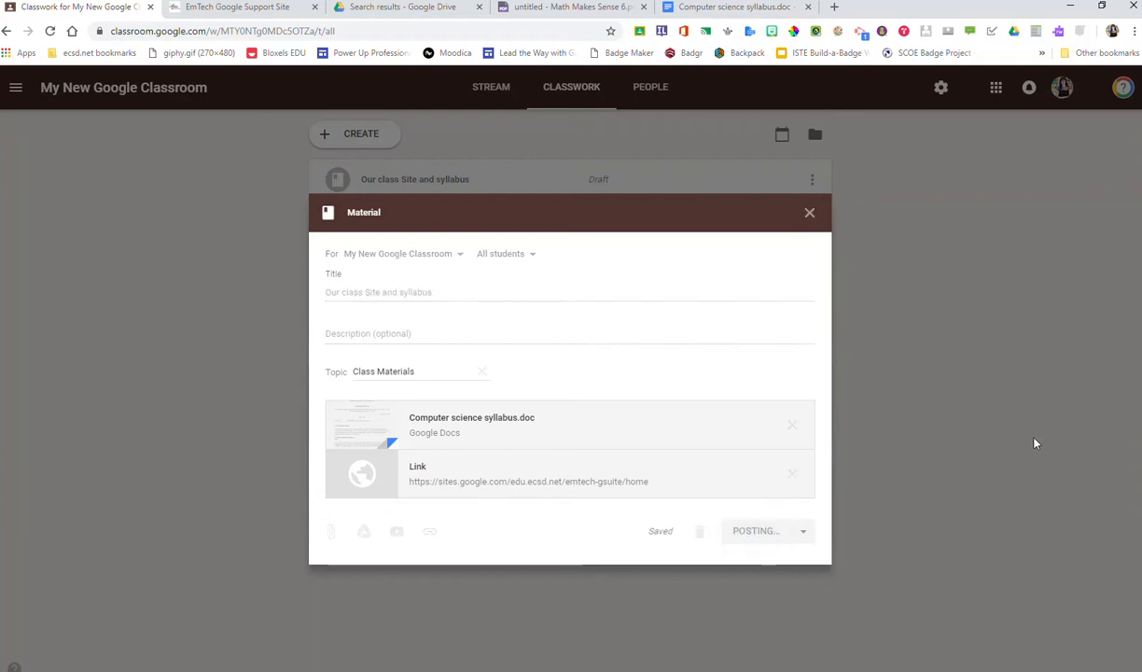
left_click(756, 529)
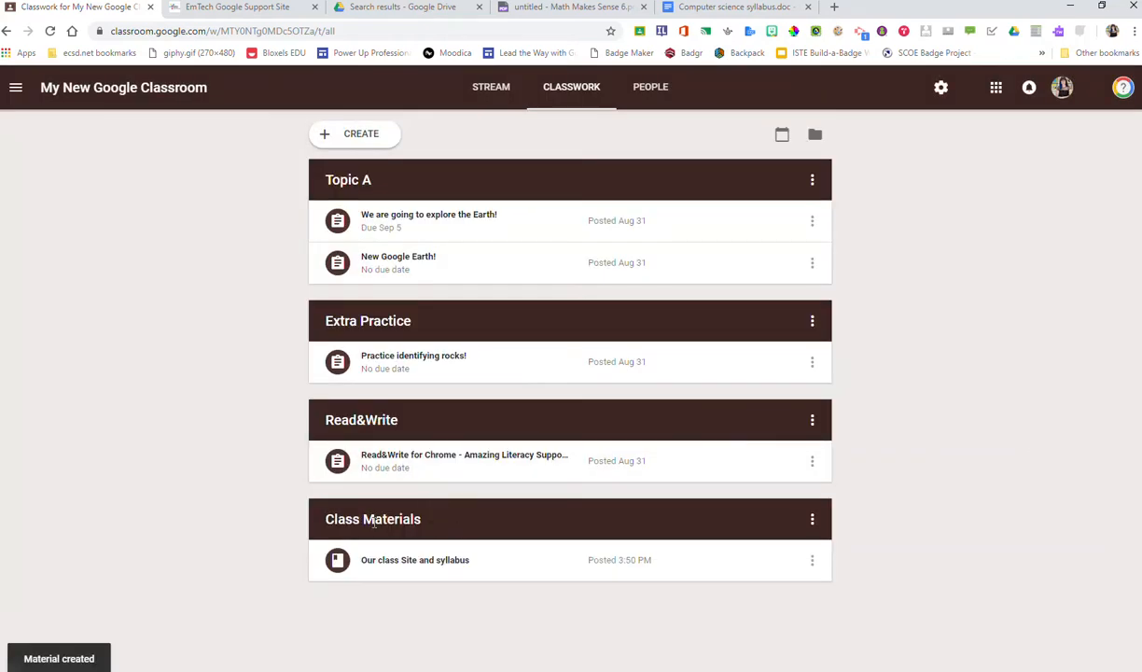
mouse_move(388, 649)
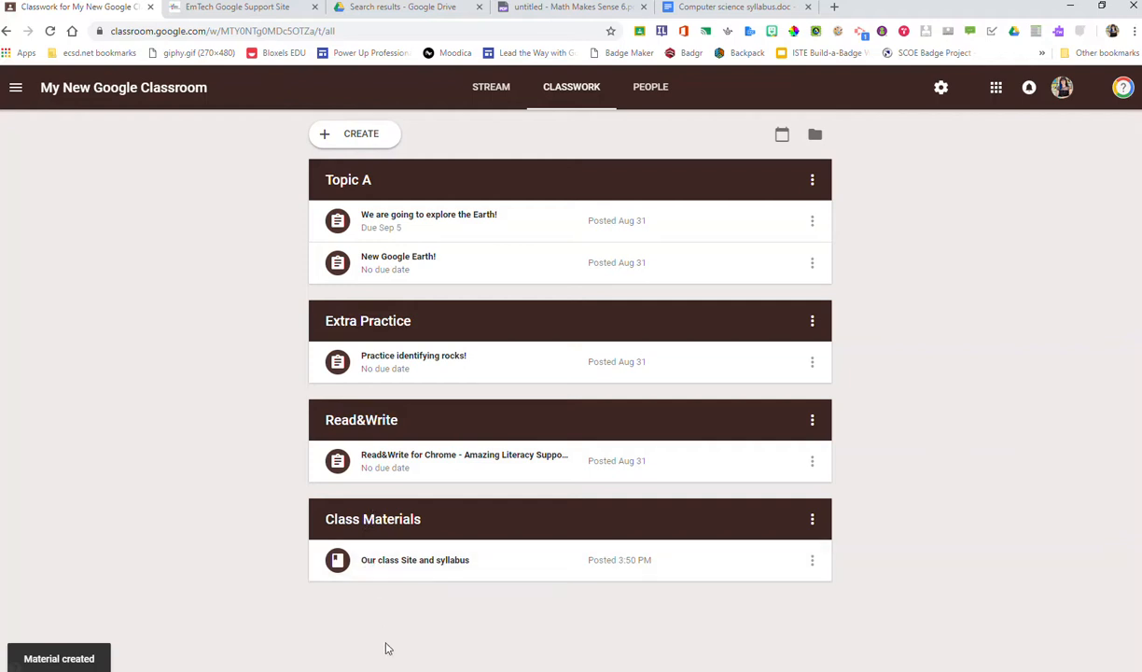
mouse_move(373, 616)
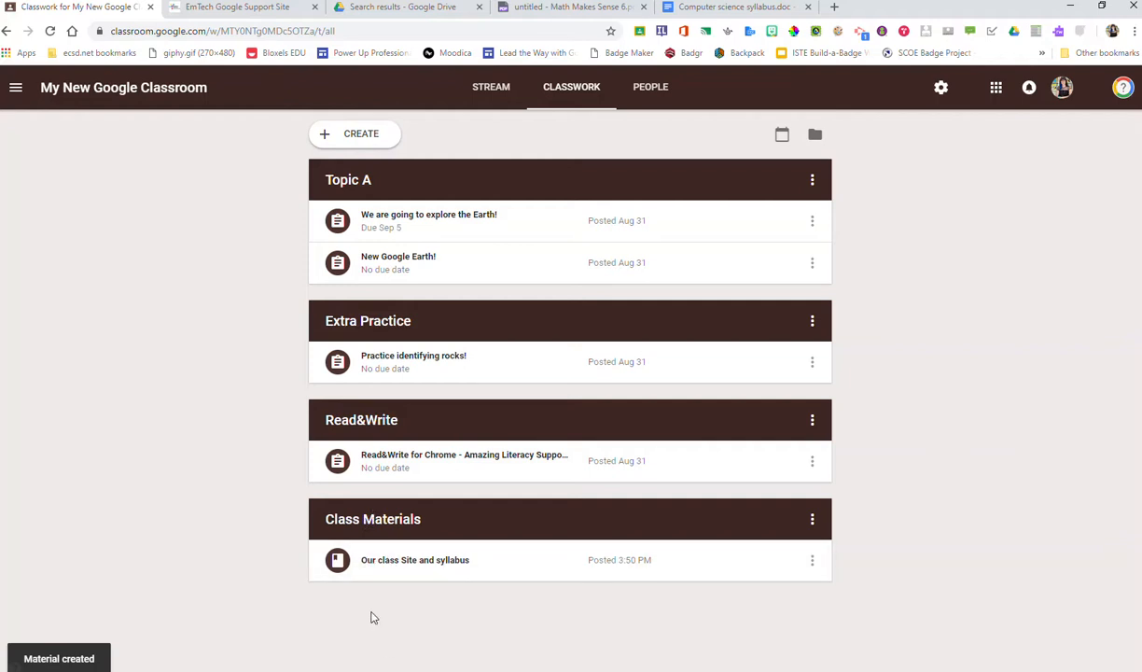
mouse_move(376, 600)
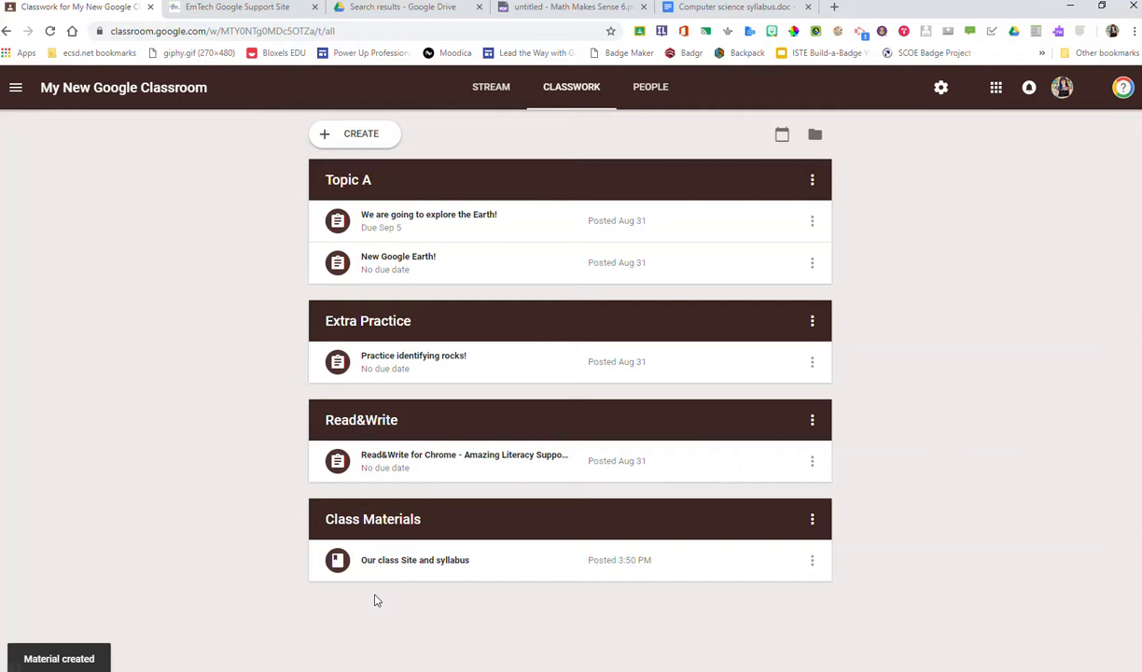
mouse_move(691, 612)
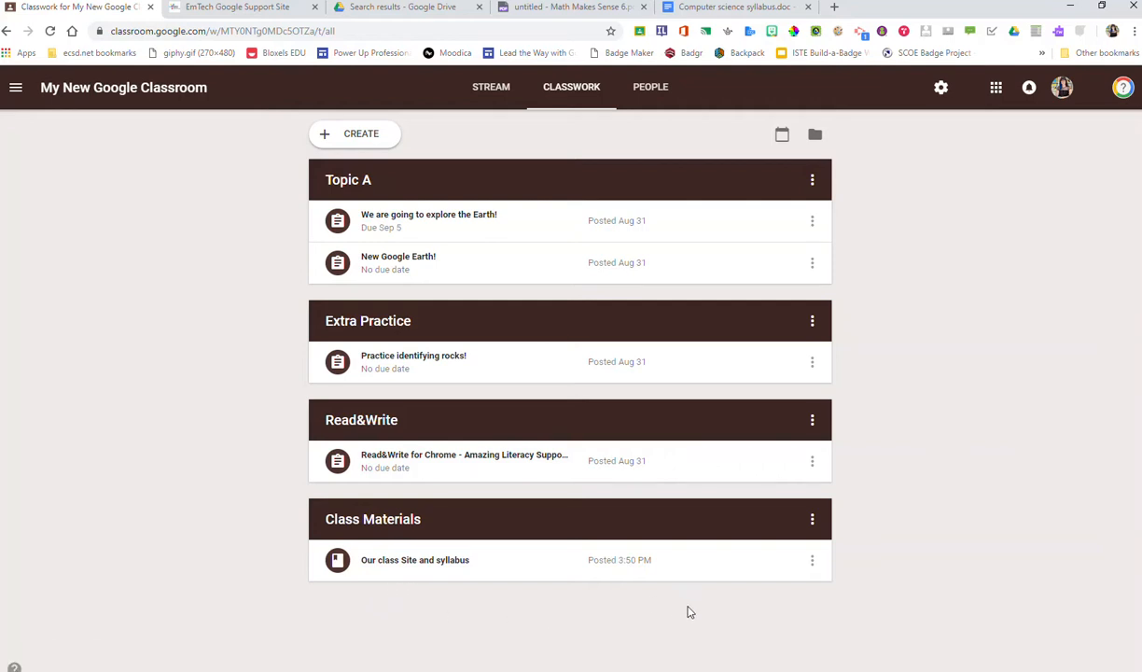
mouse_move(684, 614)
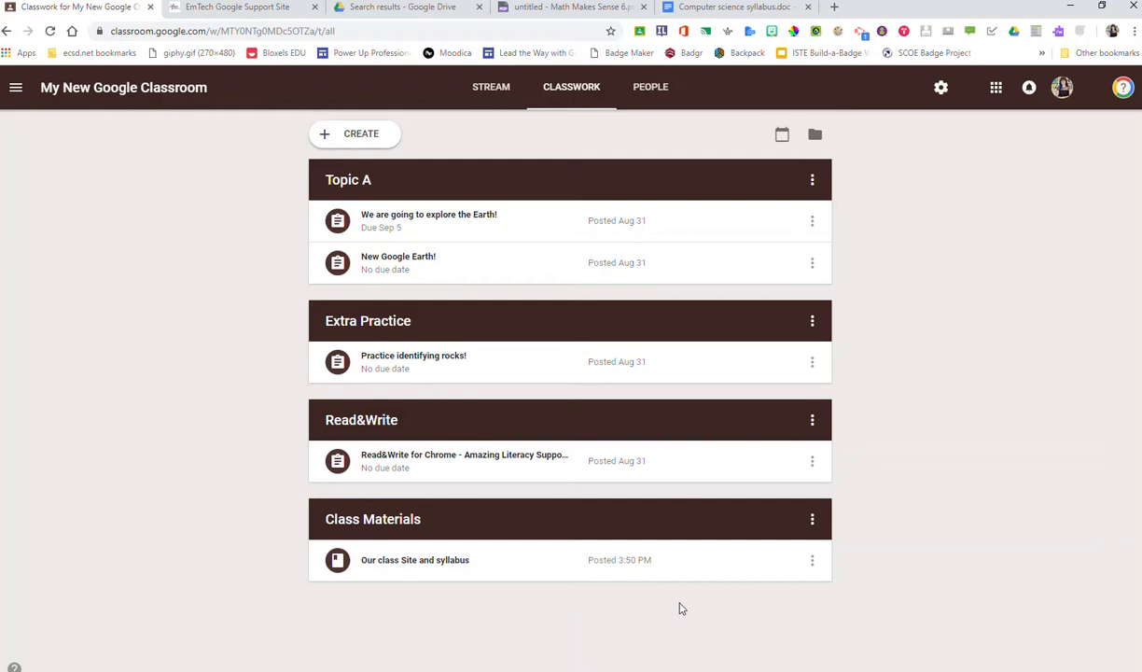
mouse_move(812, 520)
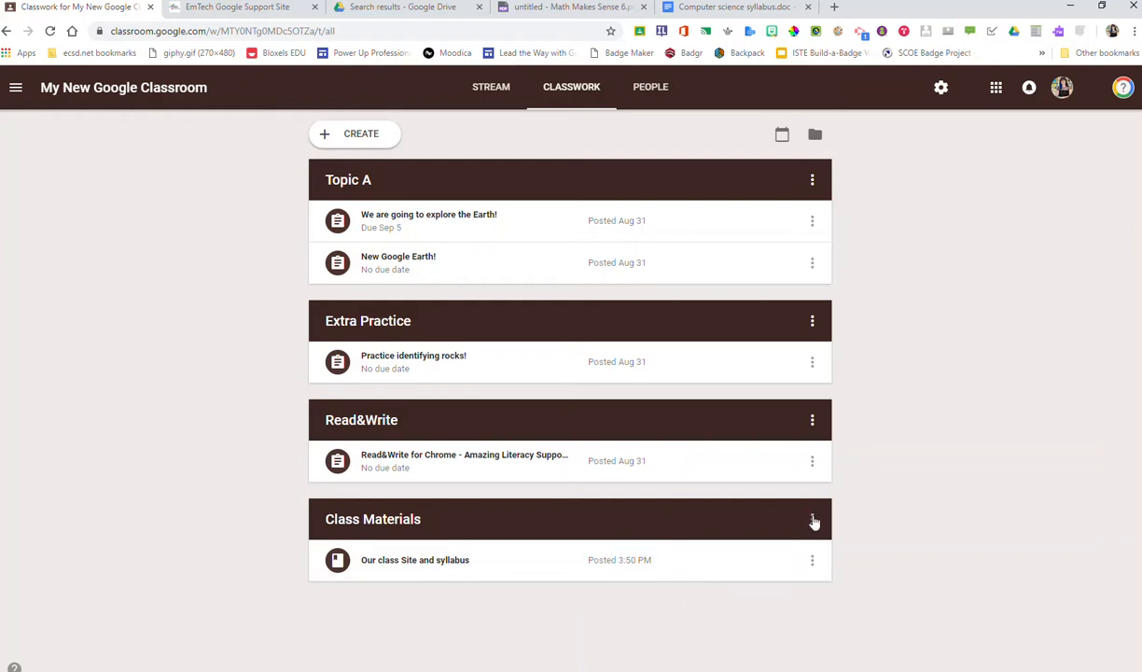
Move Class Materials up past Read&Write, Extra Practice and Topic A to the top.
left_click(812, 520)
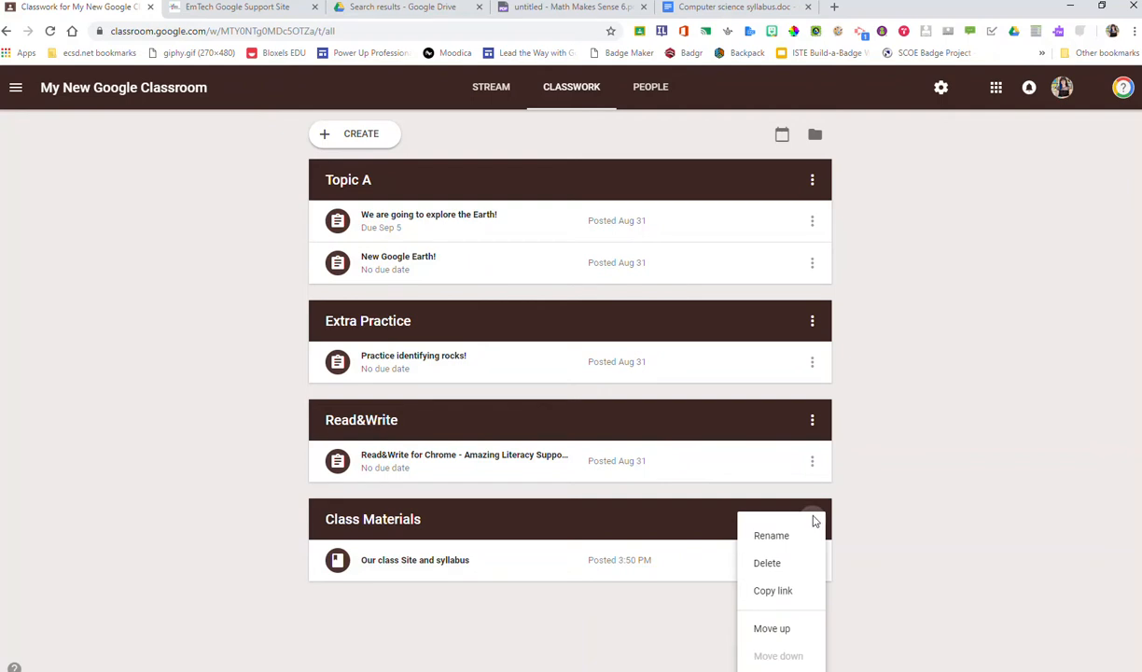
mouse_move(804, 664)
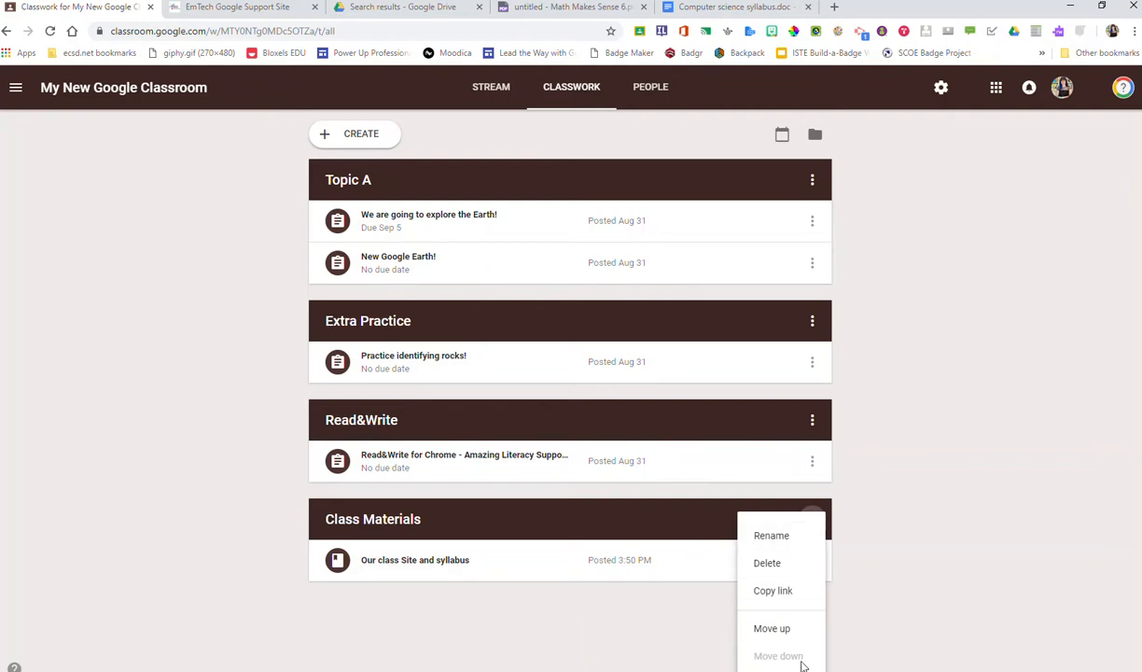
mouse_move(771, 628)
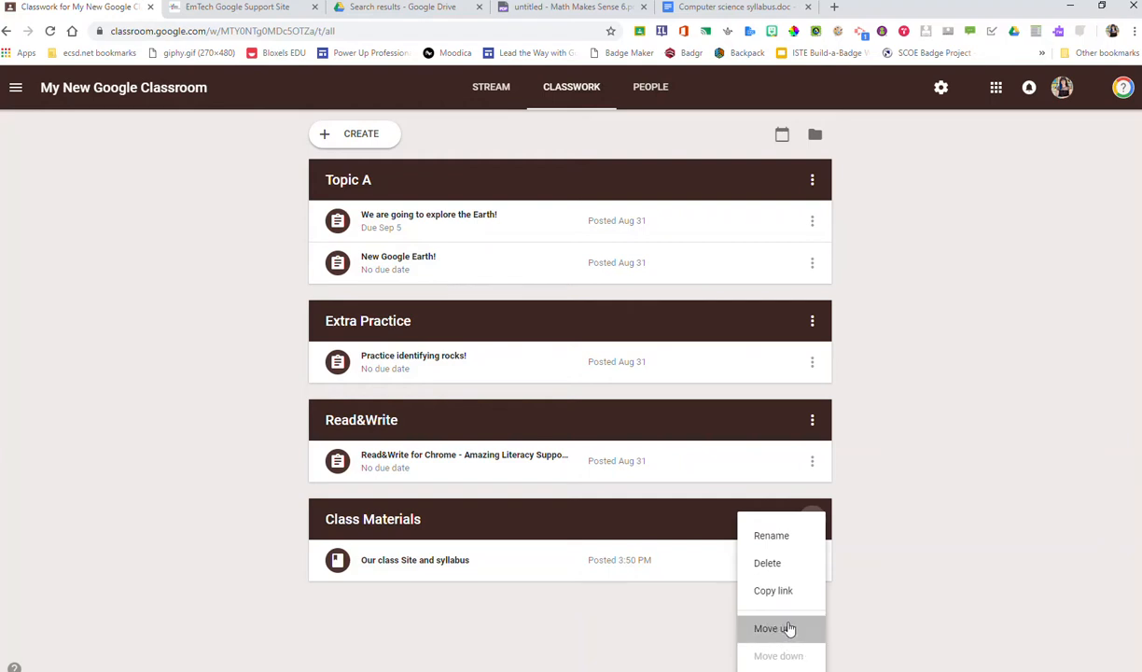
left_click(765, 628)
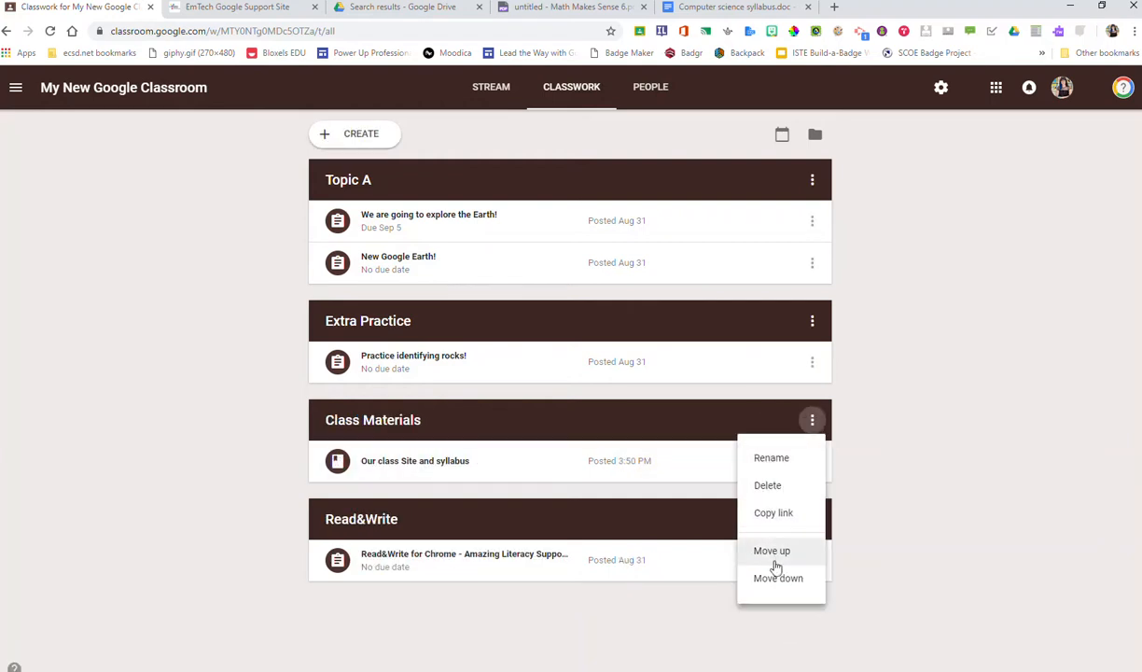
left_click(772, 551)
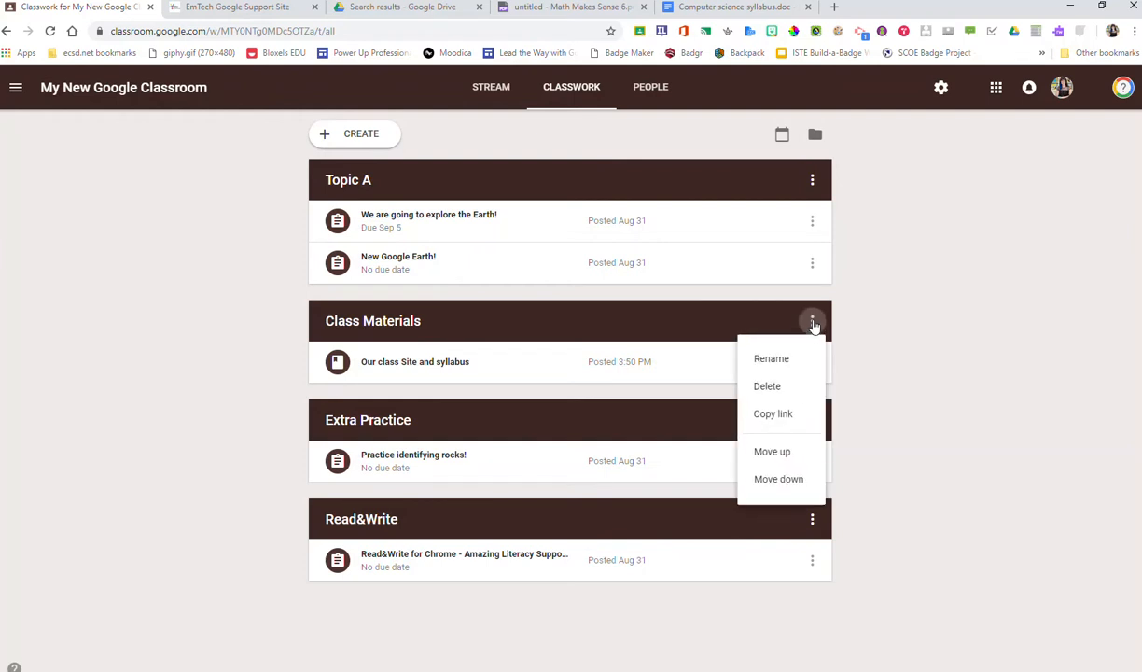
left_click(771, 451)
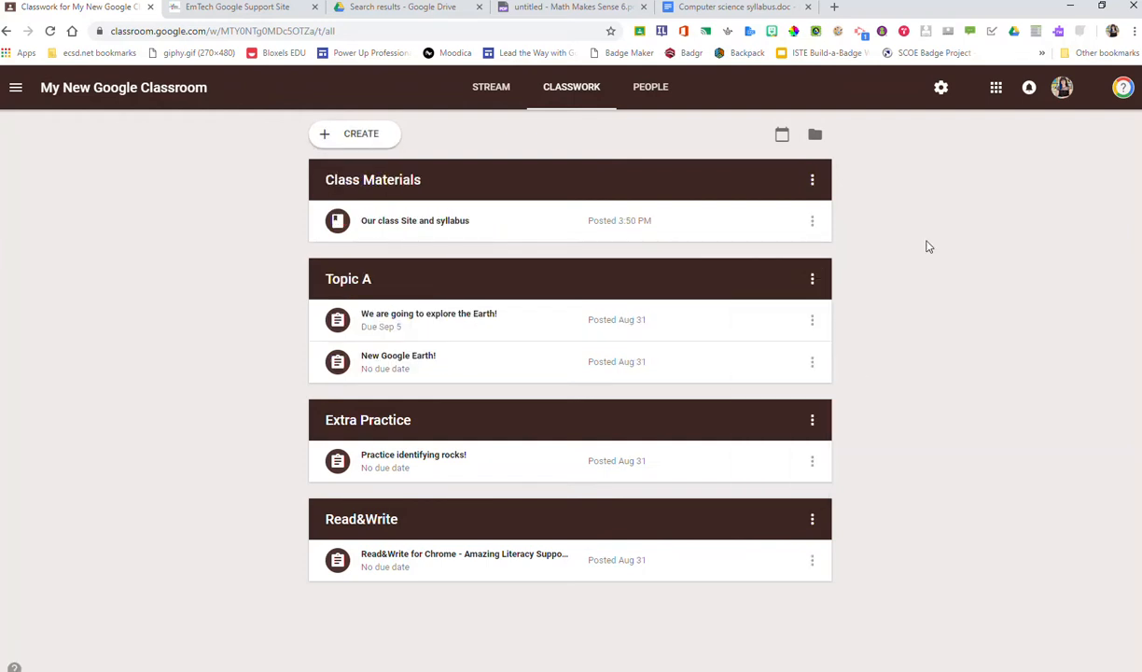
mouse_move(913, 243)
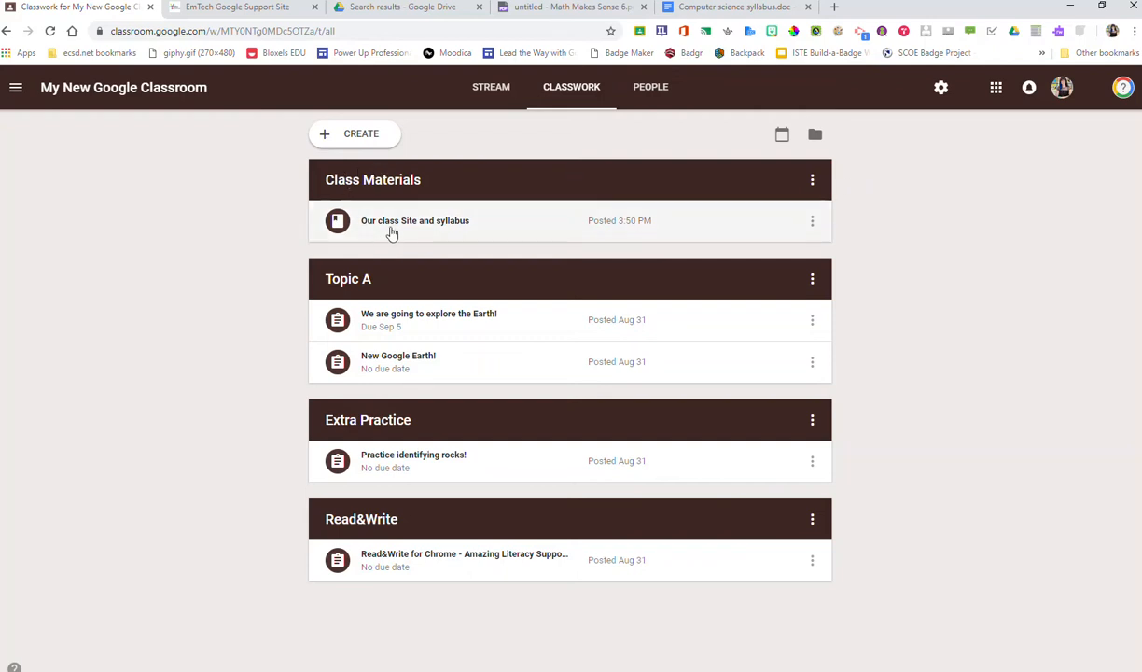
mouse_move(381, 244)
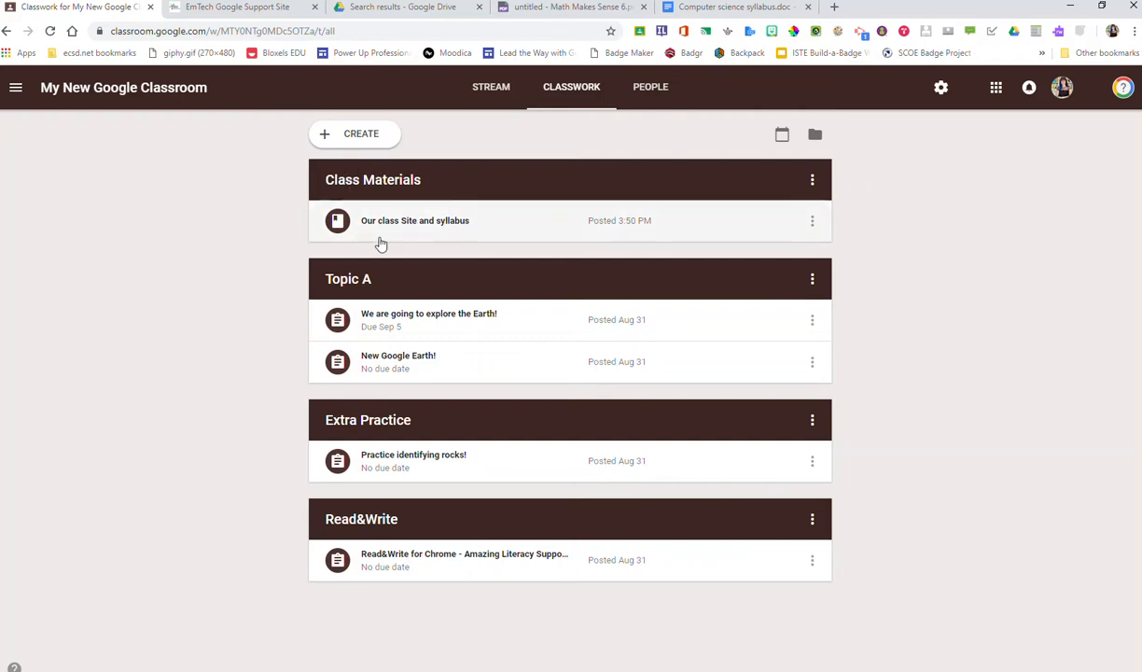